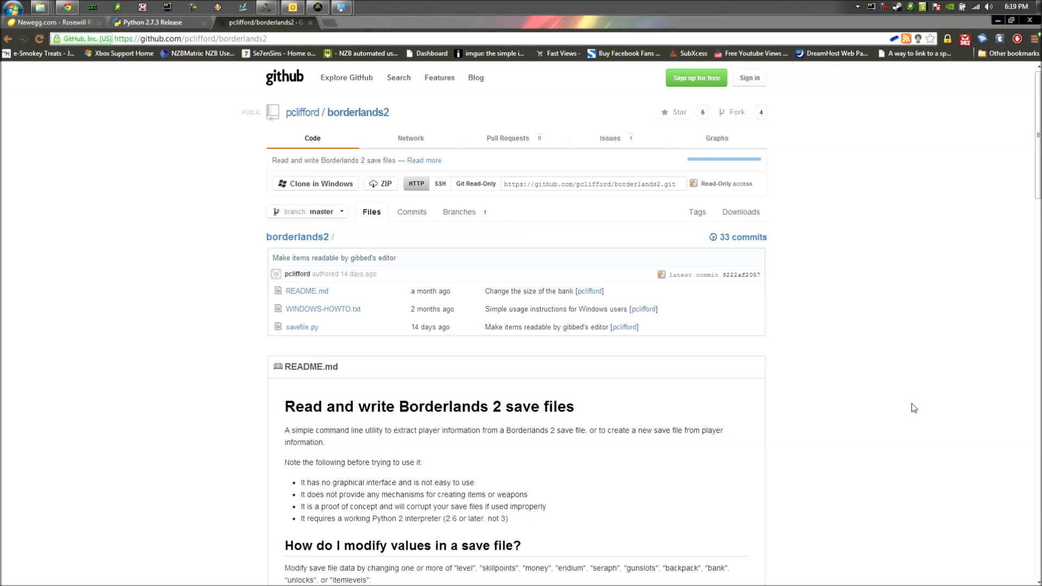
pyautogui.moveTo(905, 378)
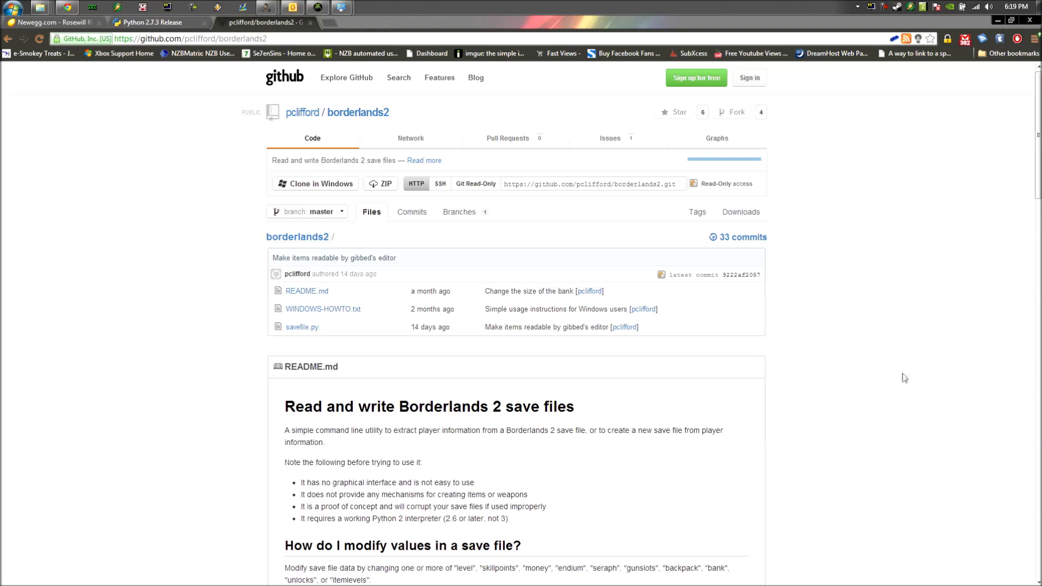
pyautogui.moveTo(872, 346)
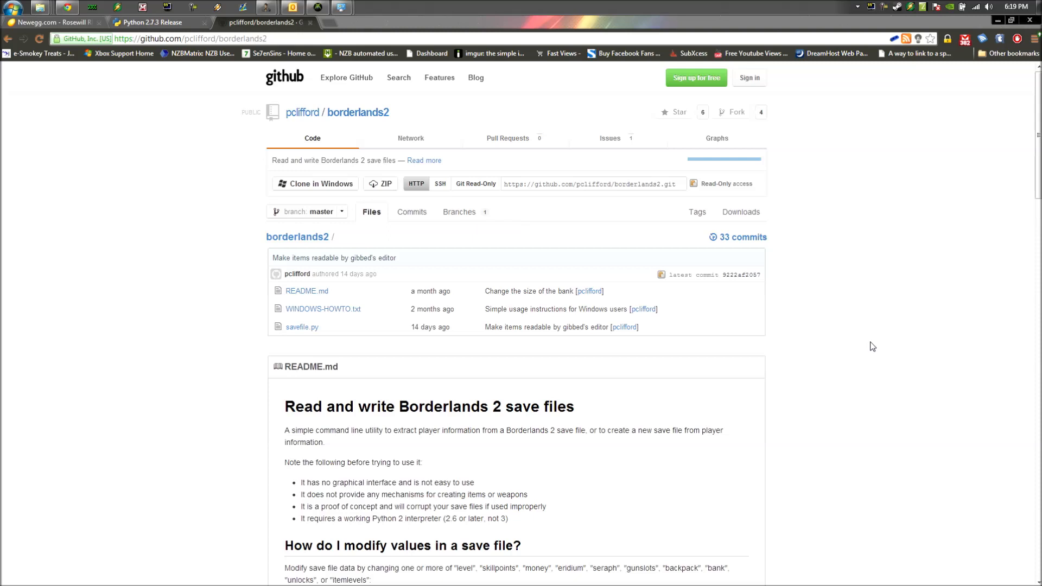
pyautogui.moveTo(898, 339)
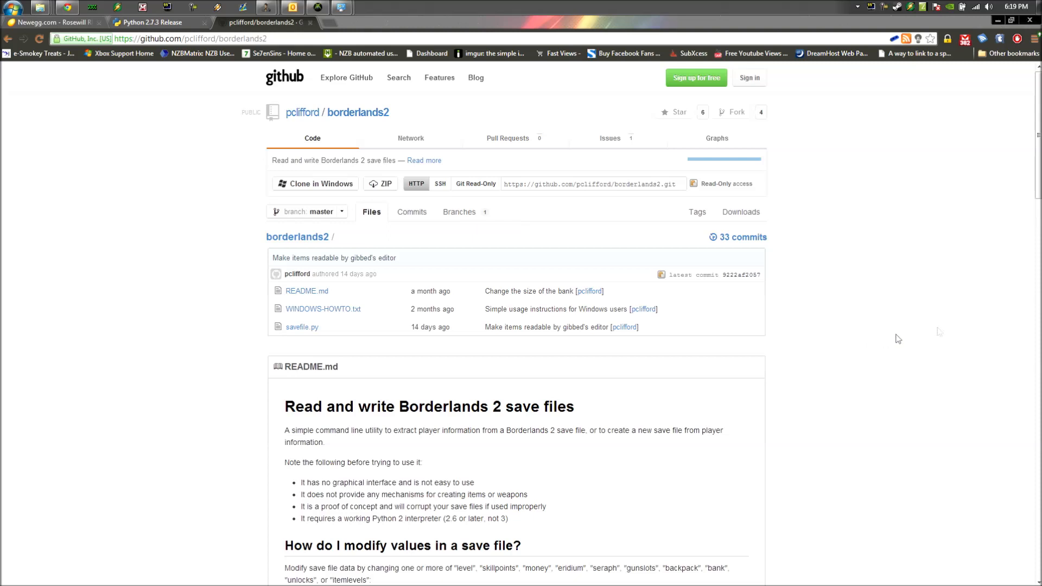
pyautogui.moveTo(241, 118)
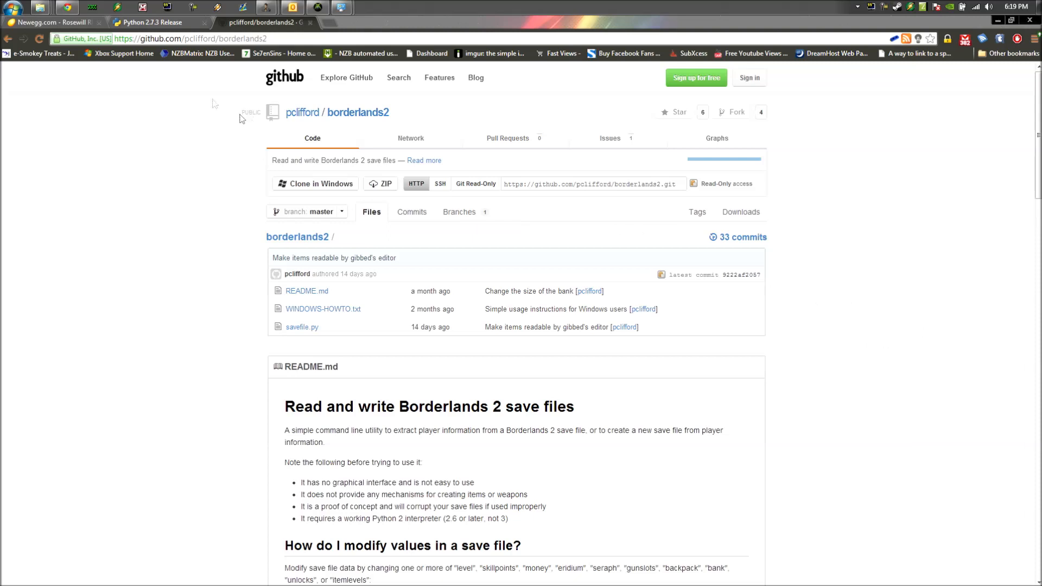
# Browse the Python 2.7.3 release page, then return to the borderlands2 repository page
pyautogui.click(160, 21)
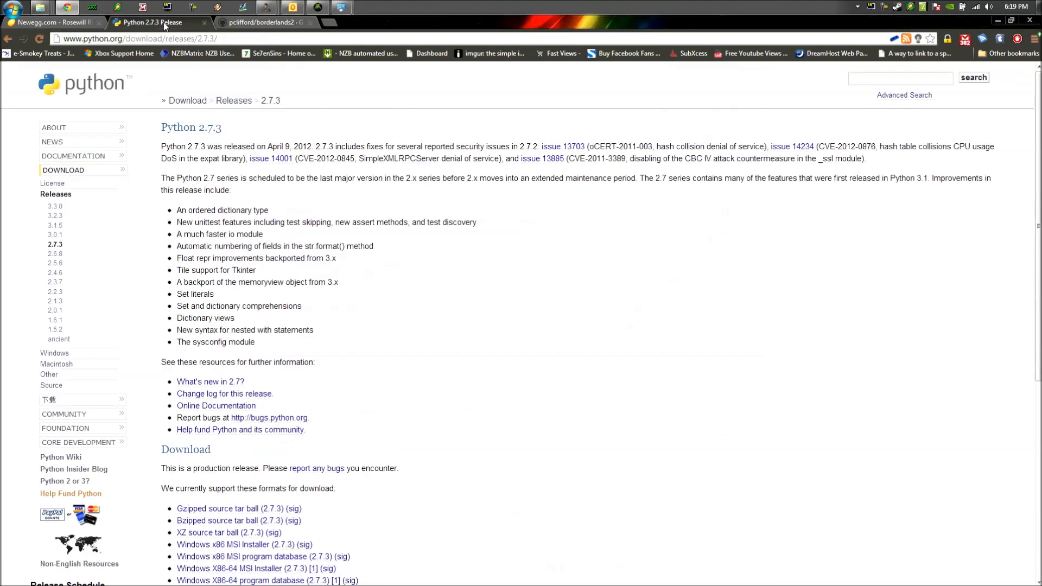
pyautogui.moveTo(575, 238)
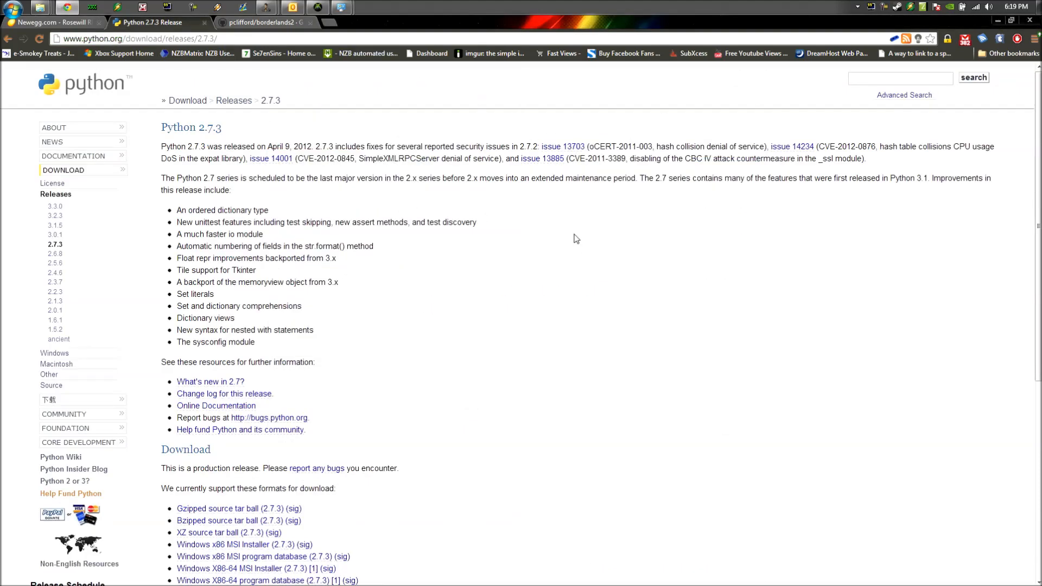
pyautogui.scroll(-3)
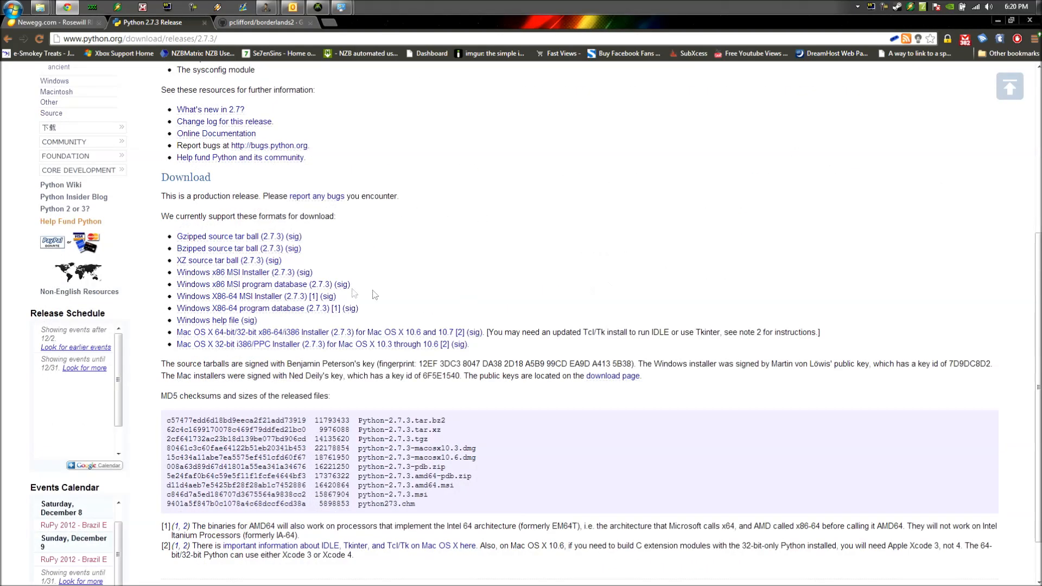
pyautogui.moveTo(260, 300)
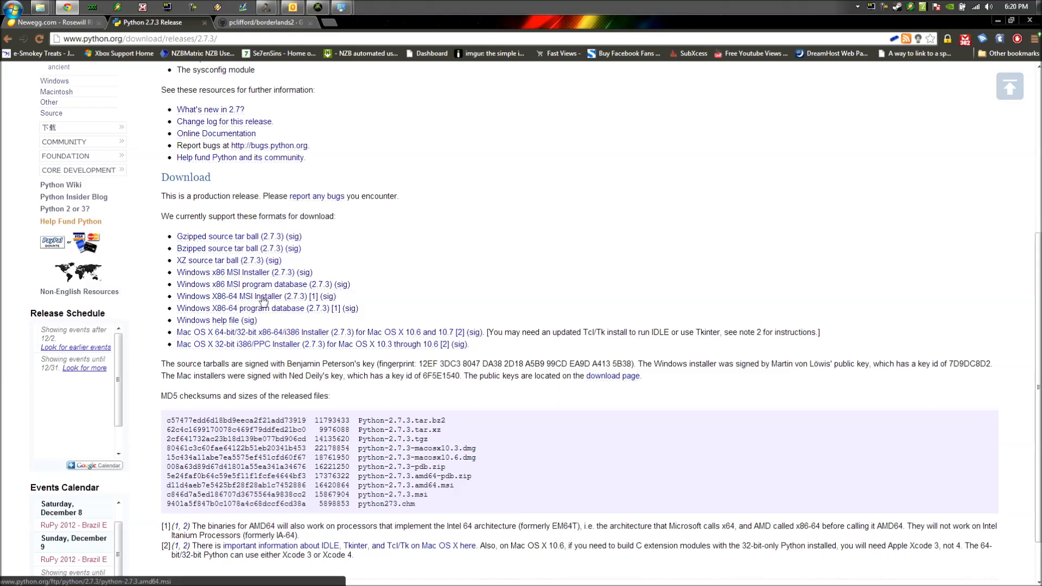
pyautogui.moveTo(299, 303)
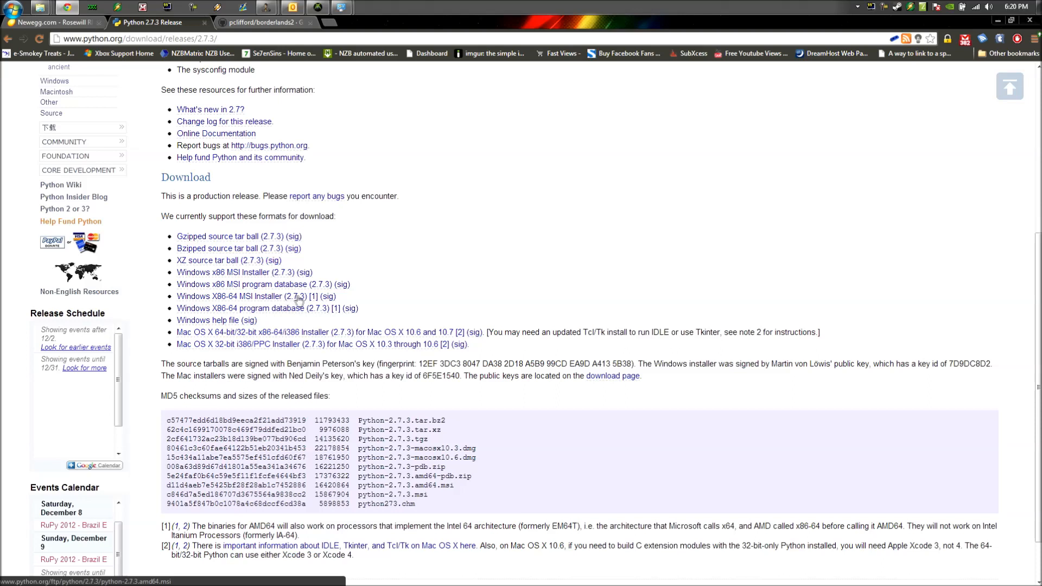
pyautogui.moveTo(284, 304)
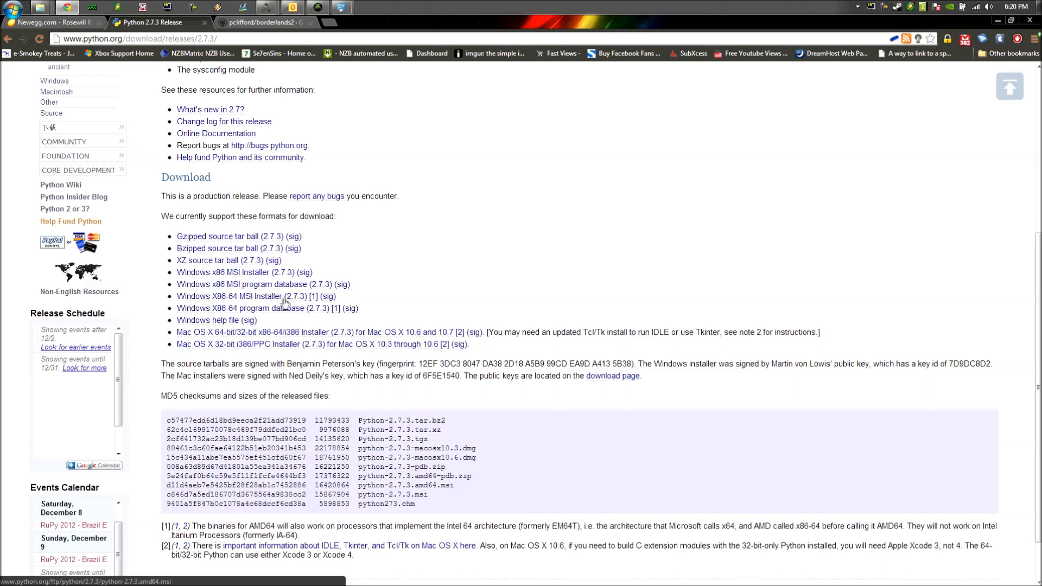
pyautogui.moveTo(672, 279)
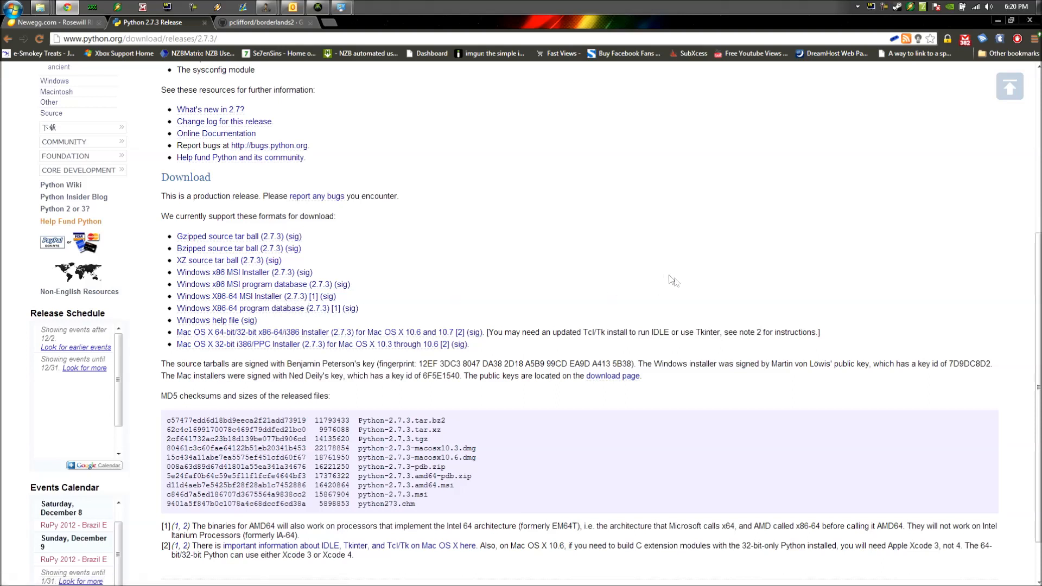
pyautogui.moveTo(300, 299)
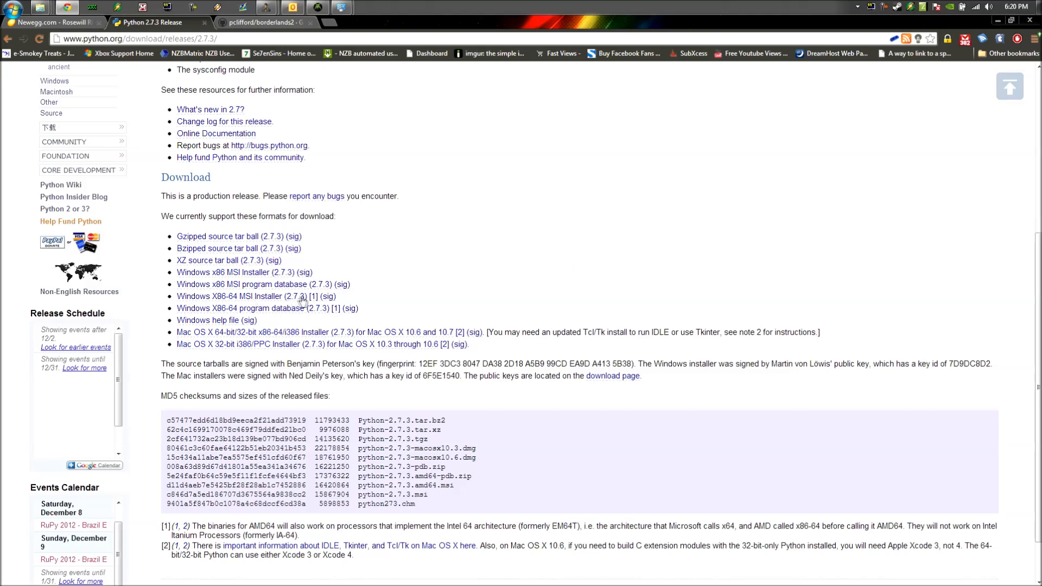
pyautogui.scroll(3)
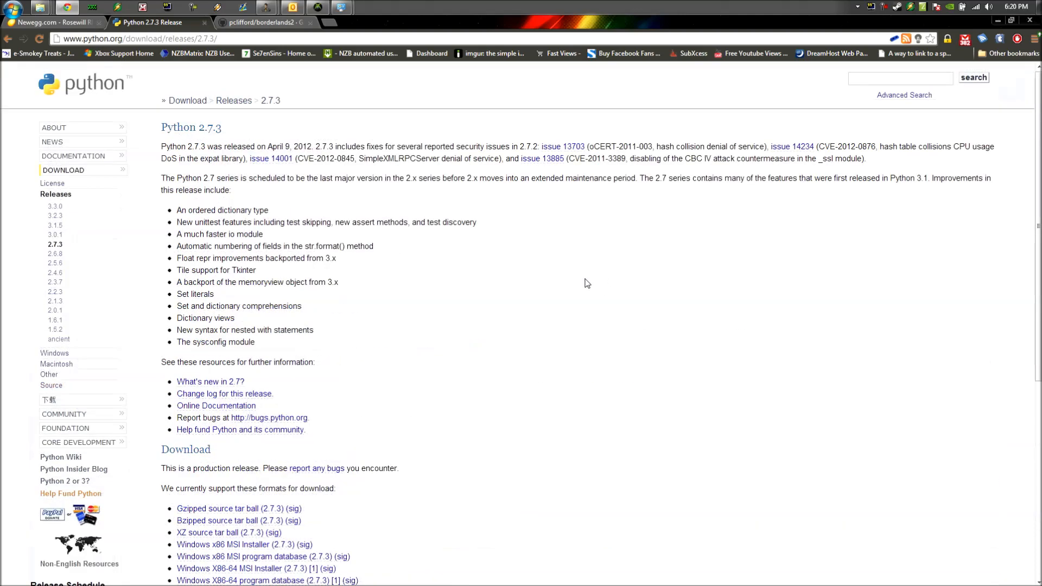
pyautogui.click(262, 21)
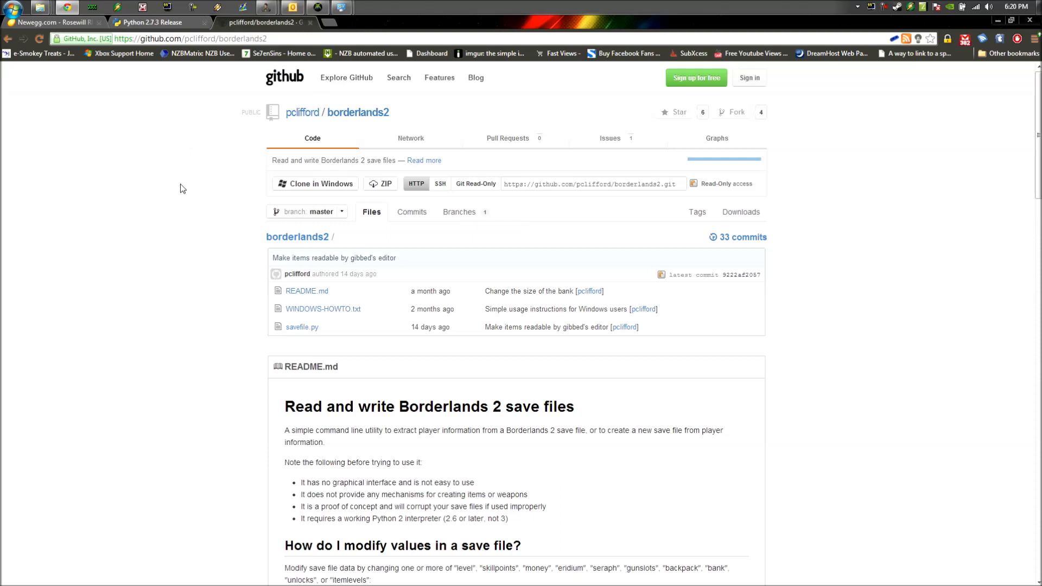
pyautogui.moveTo(418, 220)
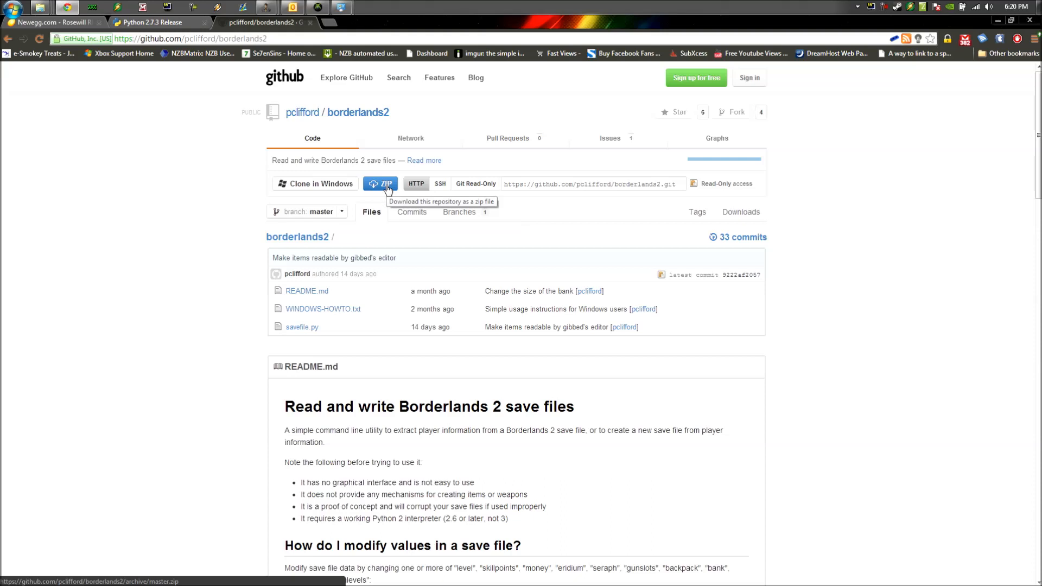
pyautogui.moveTo(1005, 26)
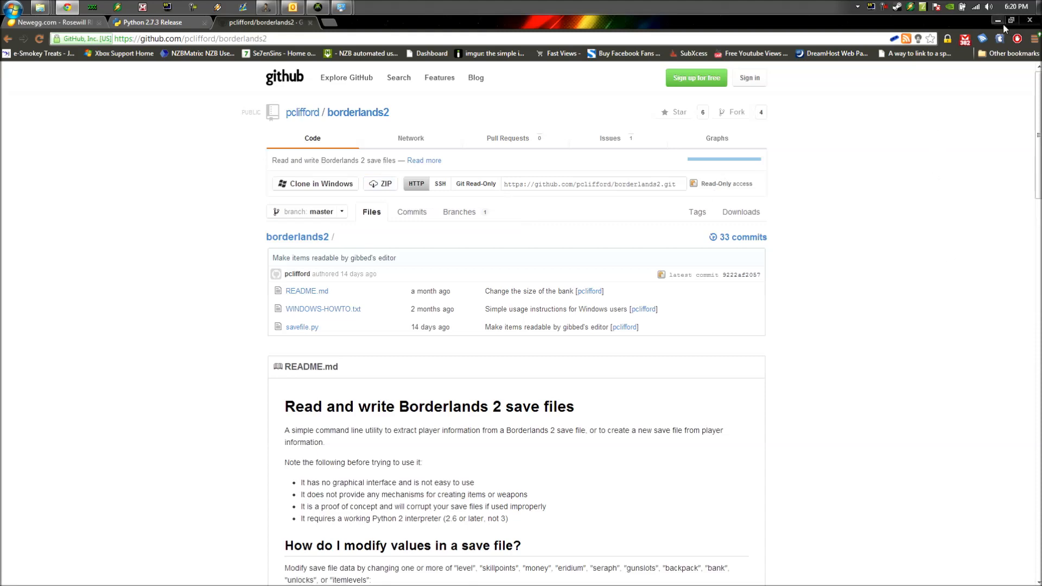
# Minimize the browser, open the desktop borderlands2-master folder and select SaveGame.sav
pyautogui.click(1036, 7)
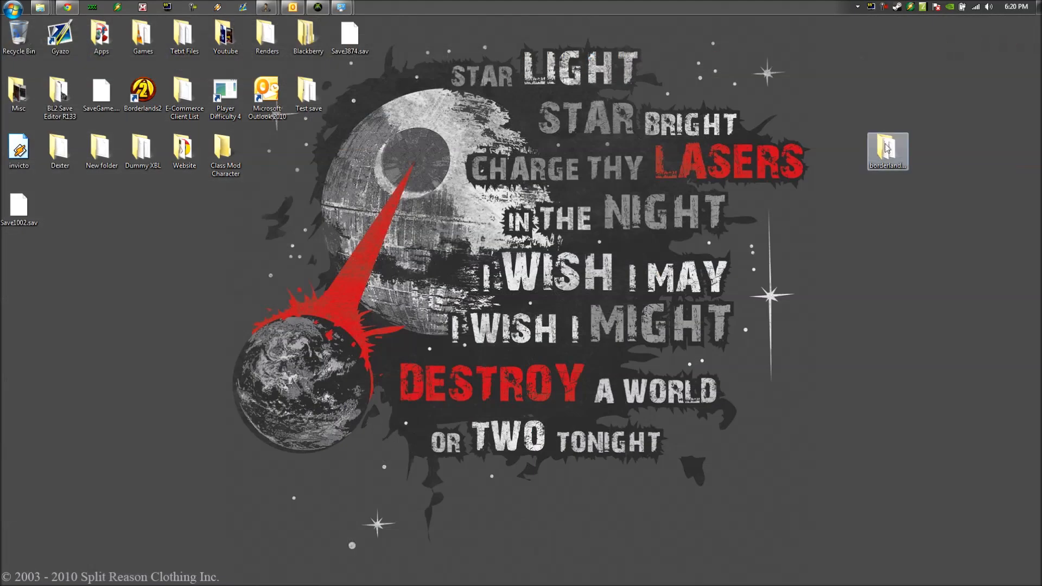
pyautogui.doubleClick(886, 148)
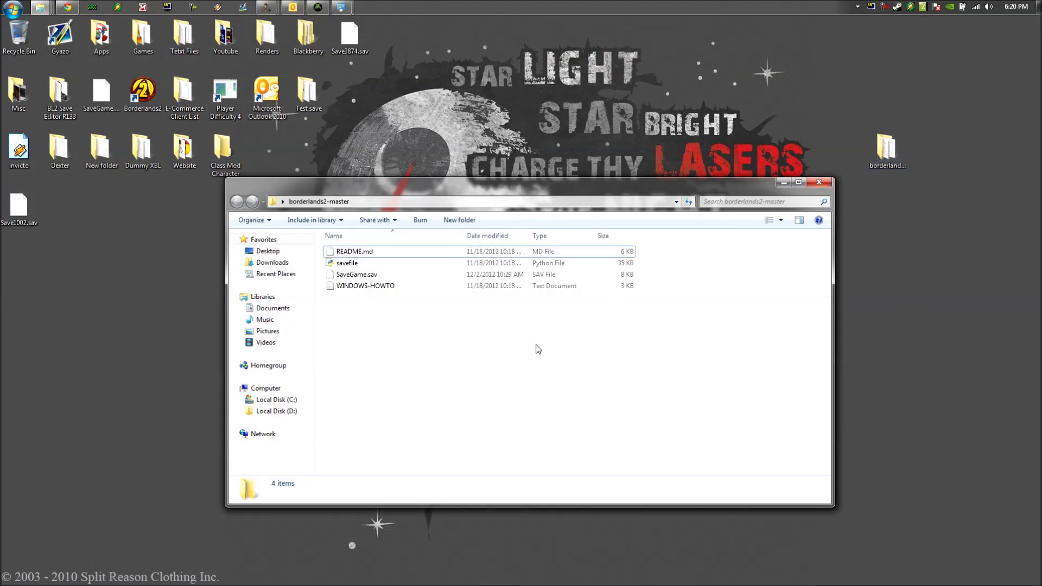
pyautogui.moveTo(468, 325)
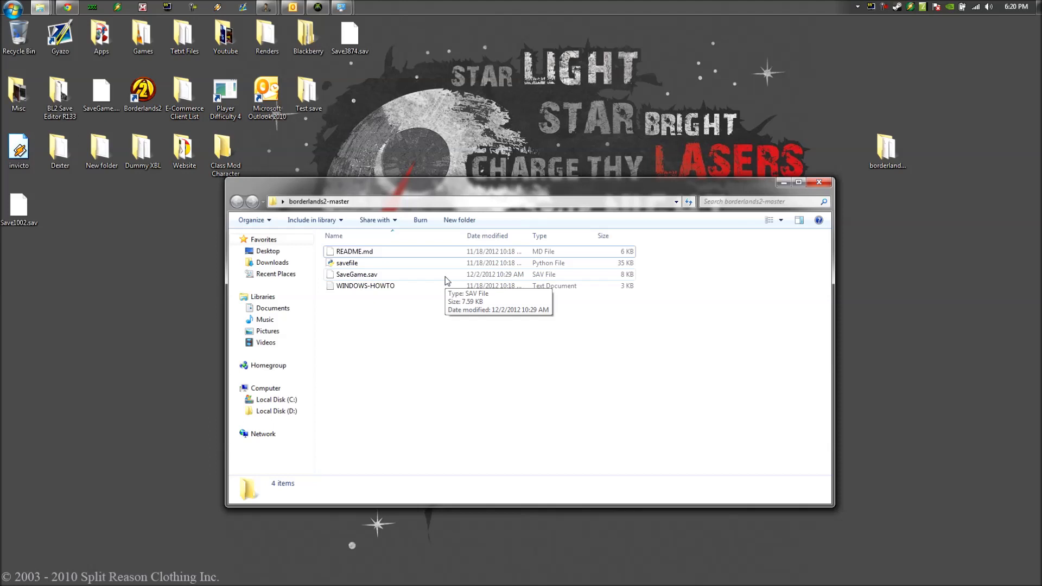
pyautogui.click(357, 274)
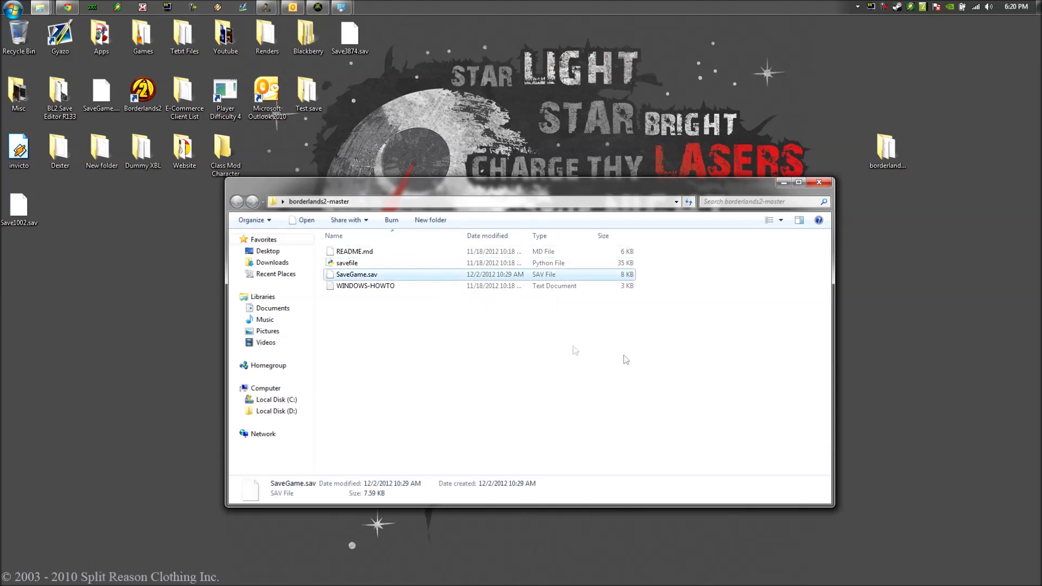
pyautogui.moveTo(625, 359)
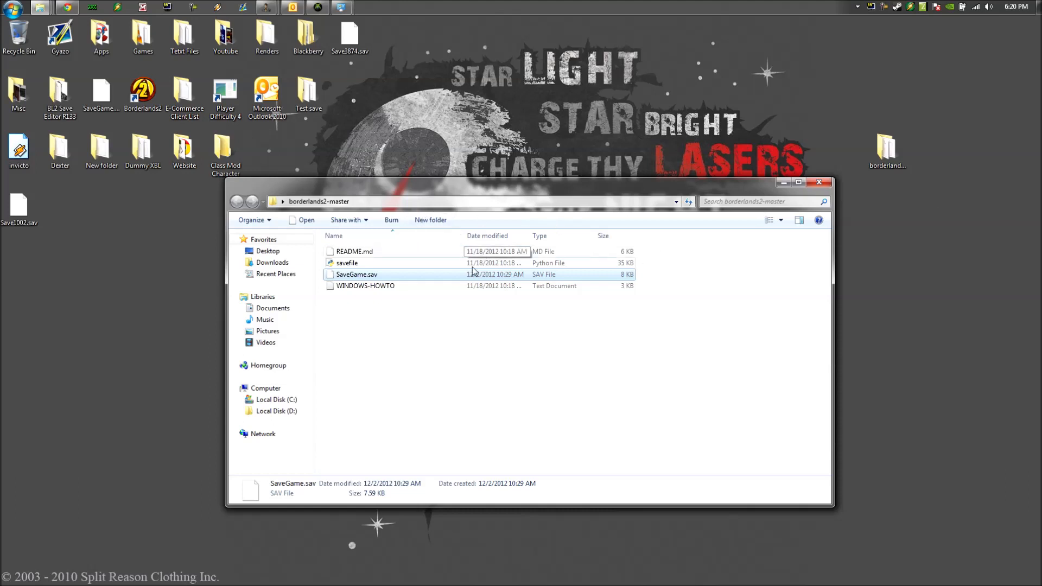
pyautogui.moveTo(572, 333)
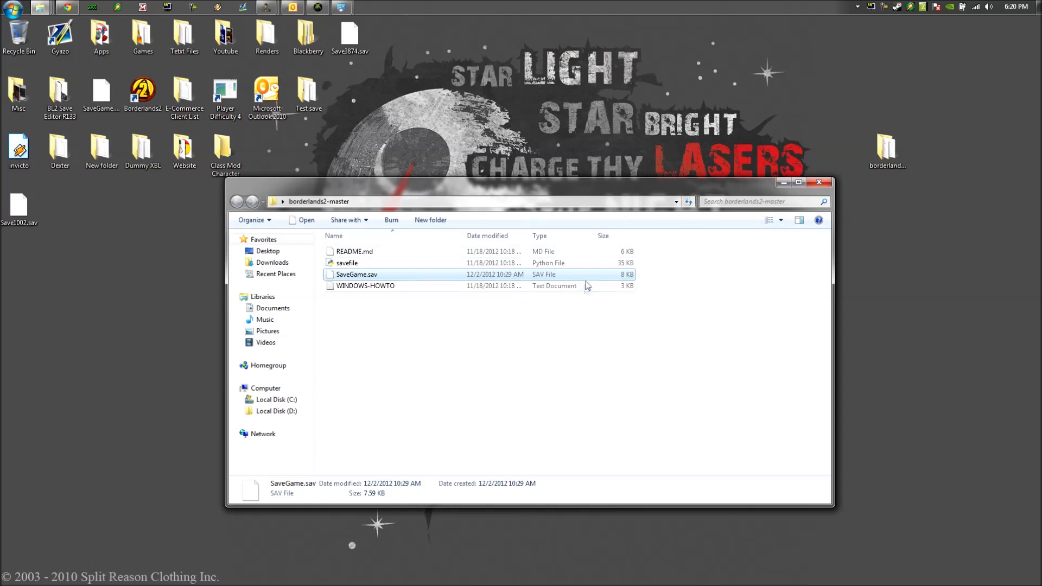
pyautogui.moveTo(575, 206)
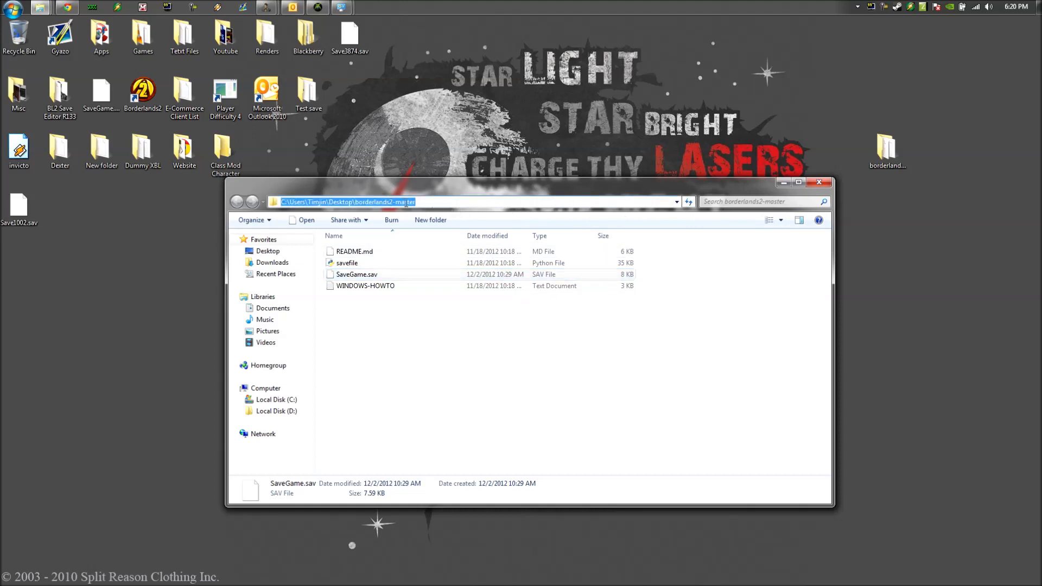
# Copy the borderlands2-master folder's full path from the address bar
pyautogui.click(798, 182)
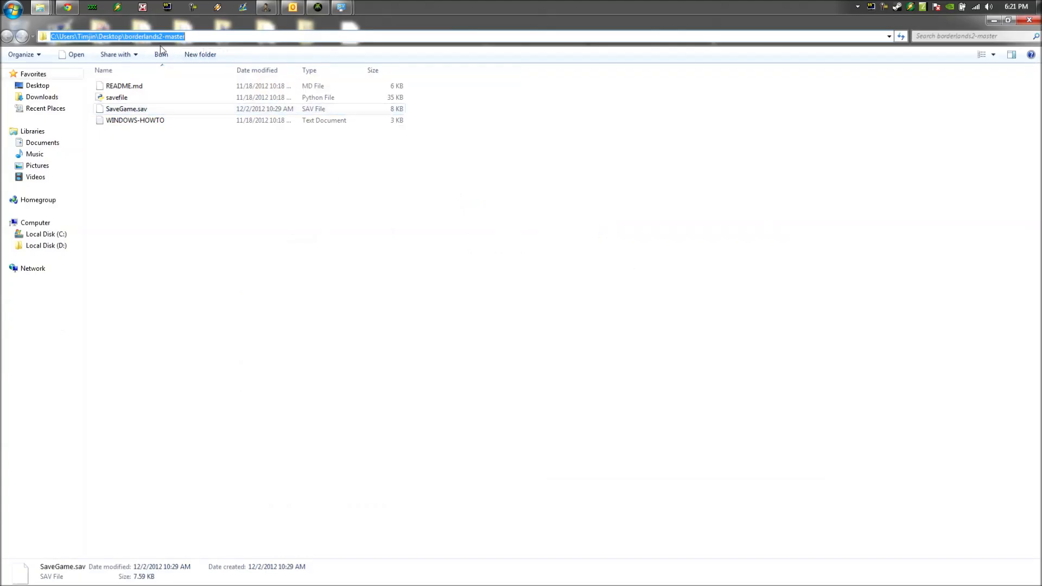
pyautogui.rightClick(118, 36)
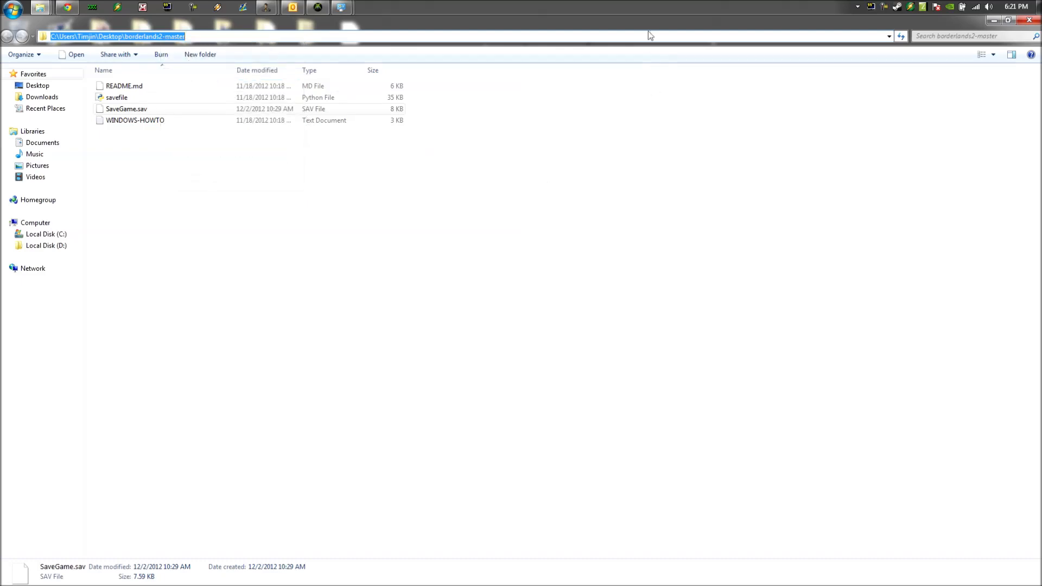
pyautogui.click(1007, 20)
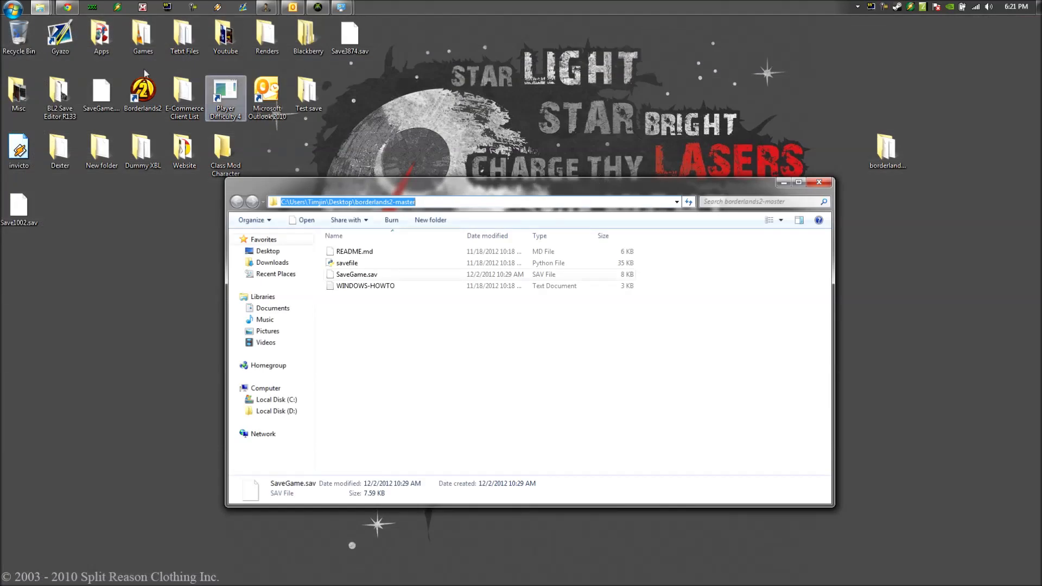
# Search the Start menu for cmd and launch the Command Prompt
pyautogui.click(12, 7)
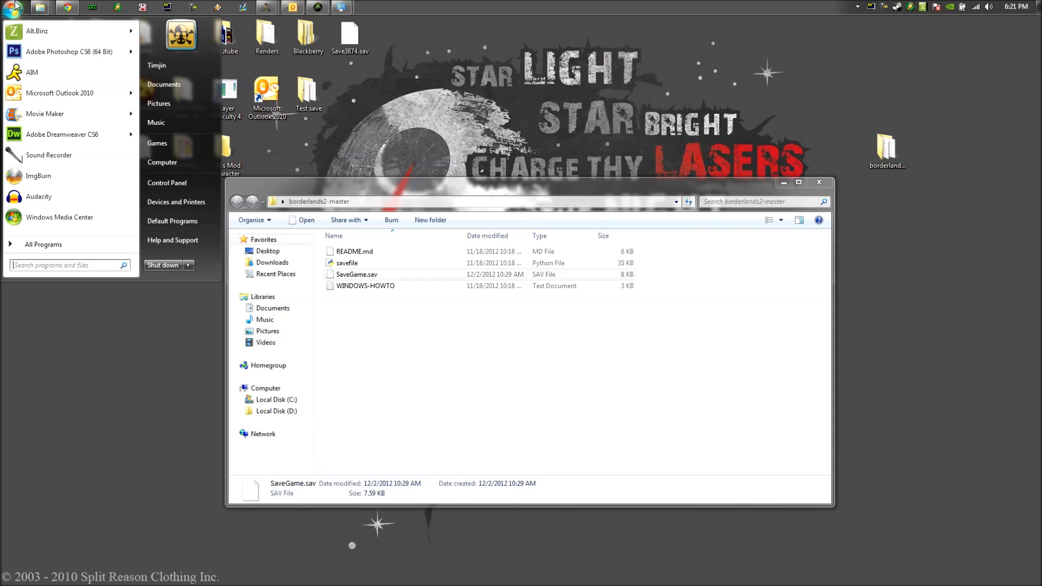
pyautogui.write('cmd')
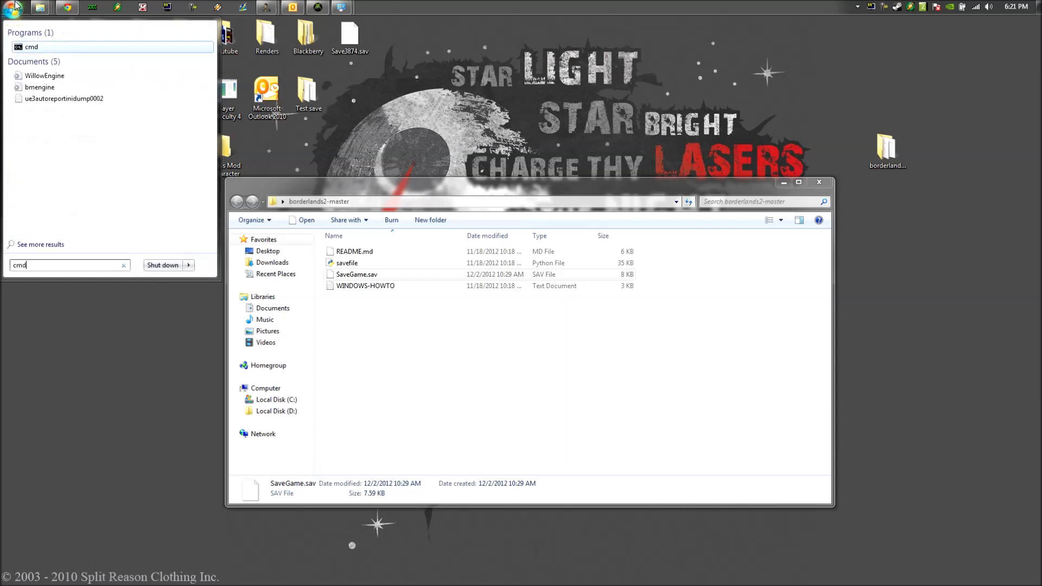
pyautogui.click(39, 244)
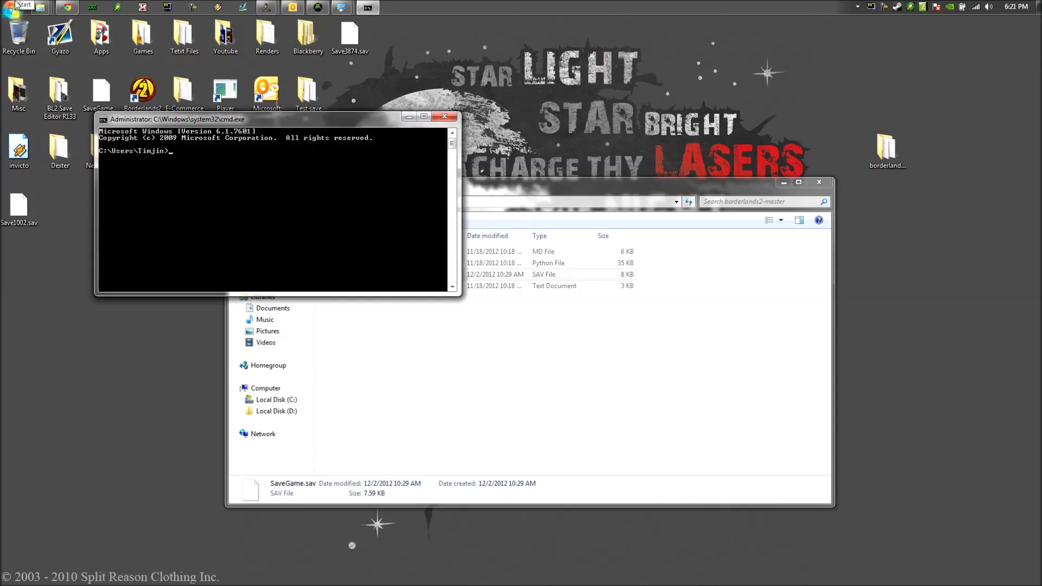
# Type a CD command toward the Desktop\borderlands2-master folder path
pyautogui.write('C')
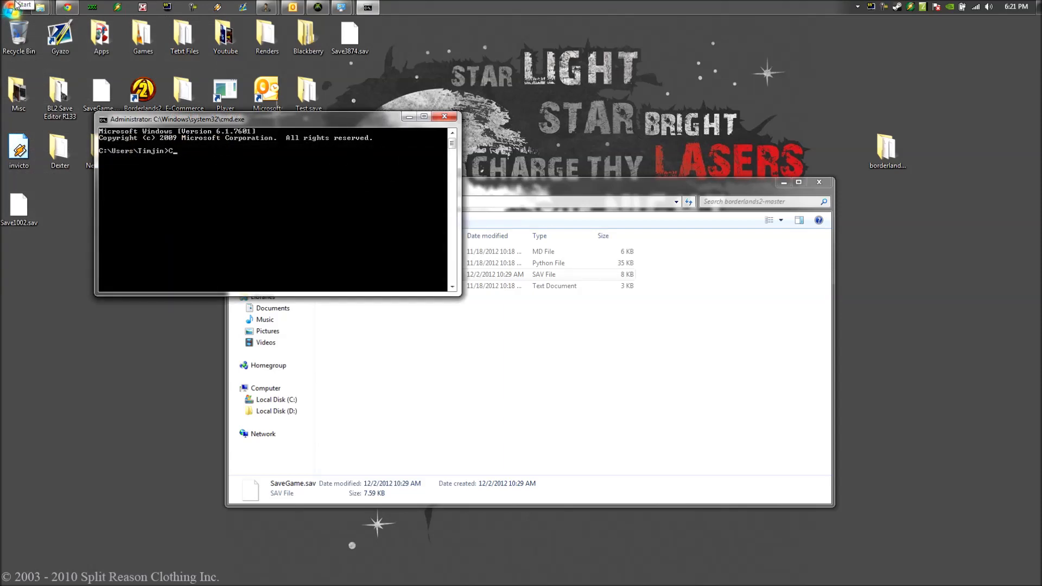
pyautogui.write('D')
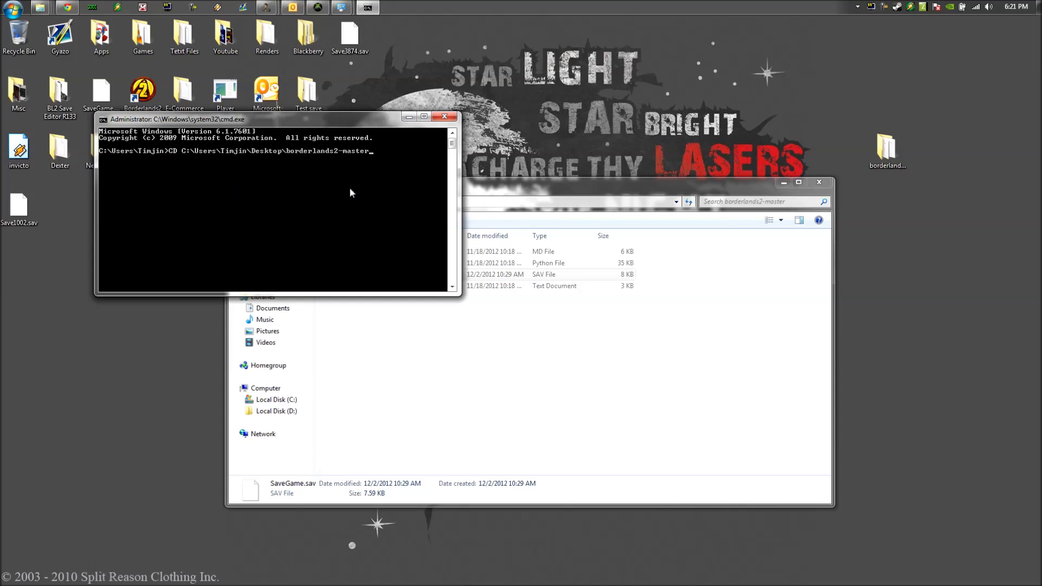
pyautogui.moveTo(360, 189)
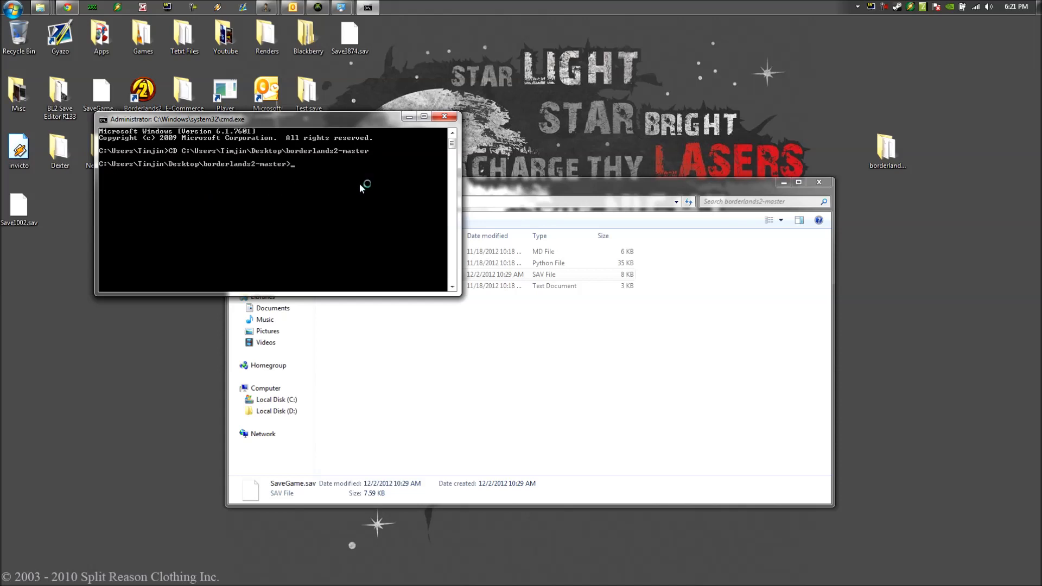
pyautogui.moveTo(344, 175)
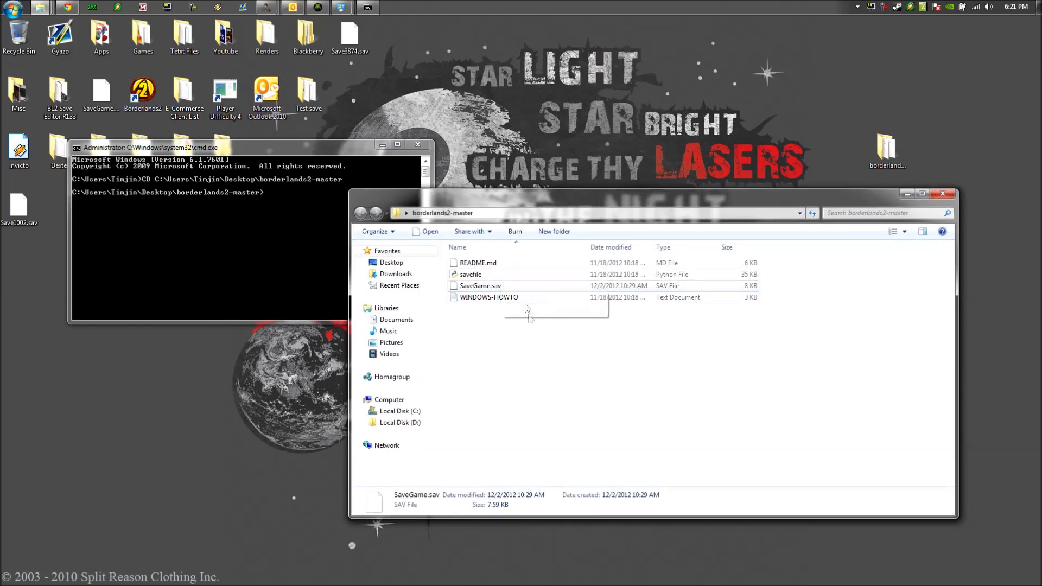
# Rename SaveGame.sav to 1.sav using its right-click Rename command
pyautogui.click(480, 286)
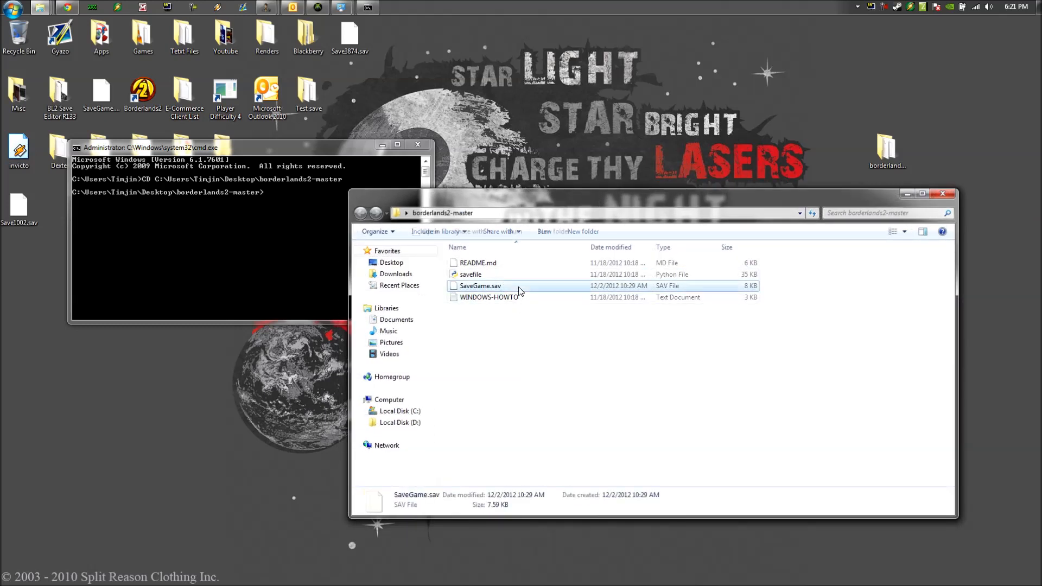
pyautogui.rightClick(480, 286)
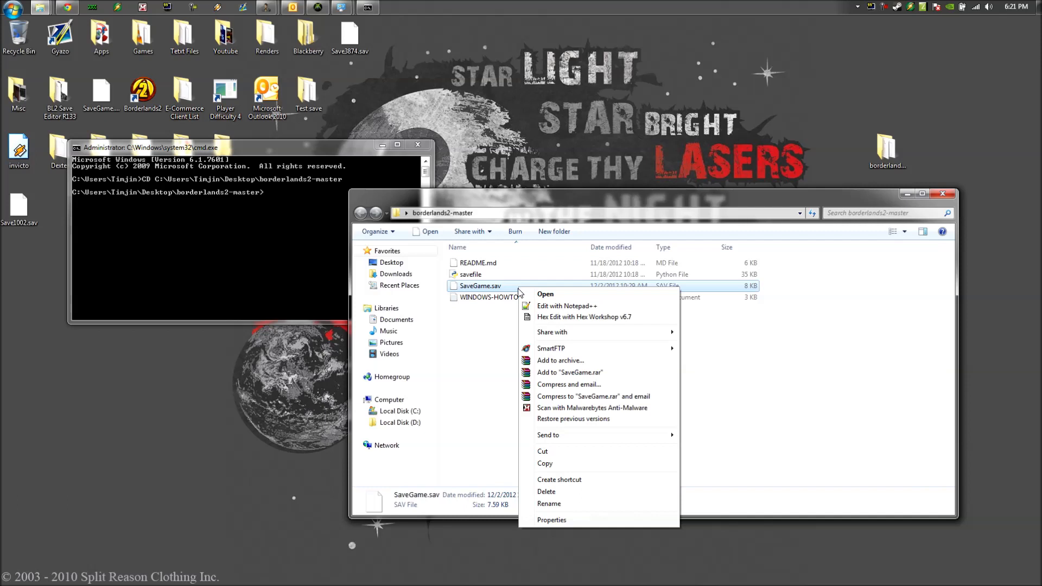
pyautogui.click(549, 503)
pyautogui.write('1')
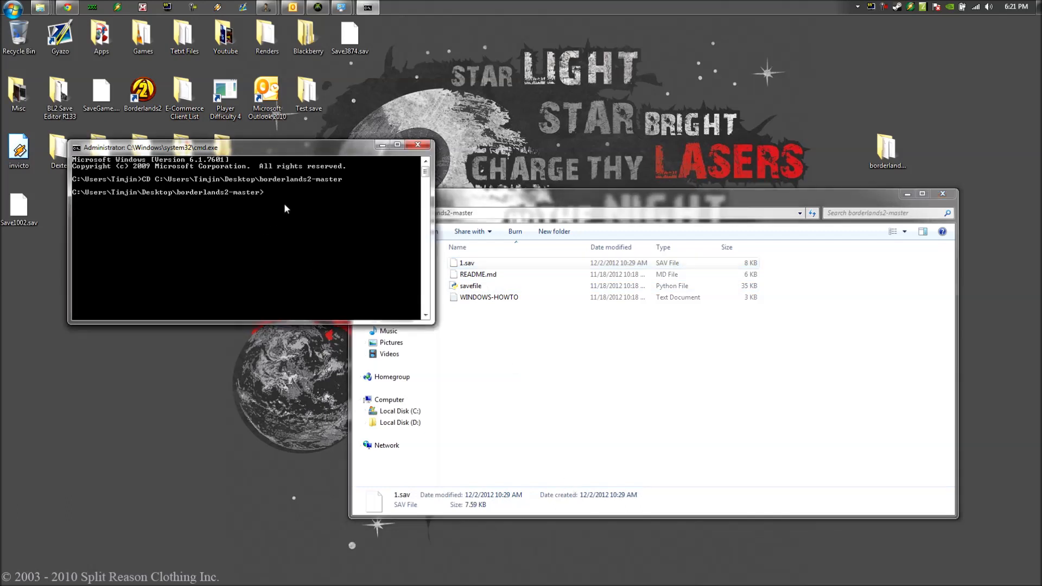
pyautogui.moveTo(350, 220)
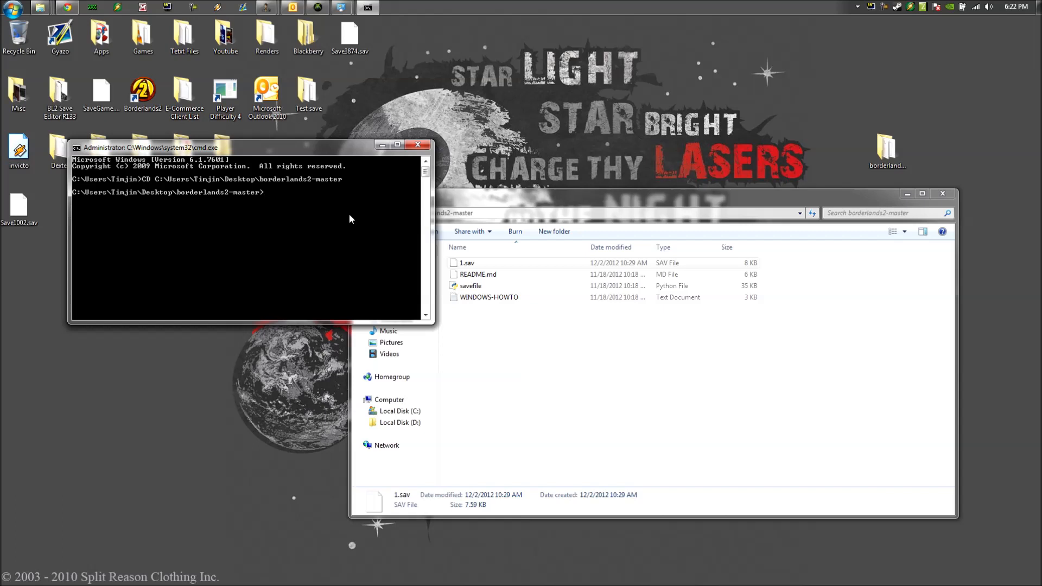
# Type 'C:\Python27\Python savefile.py -m' at the prompt
pyautogui.write('C:')
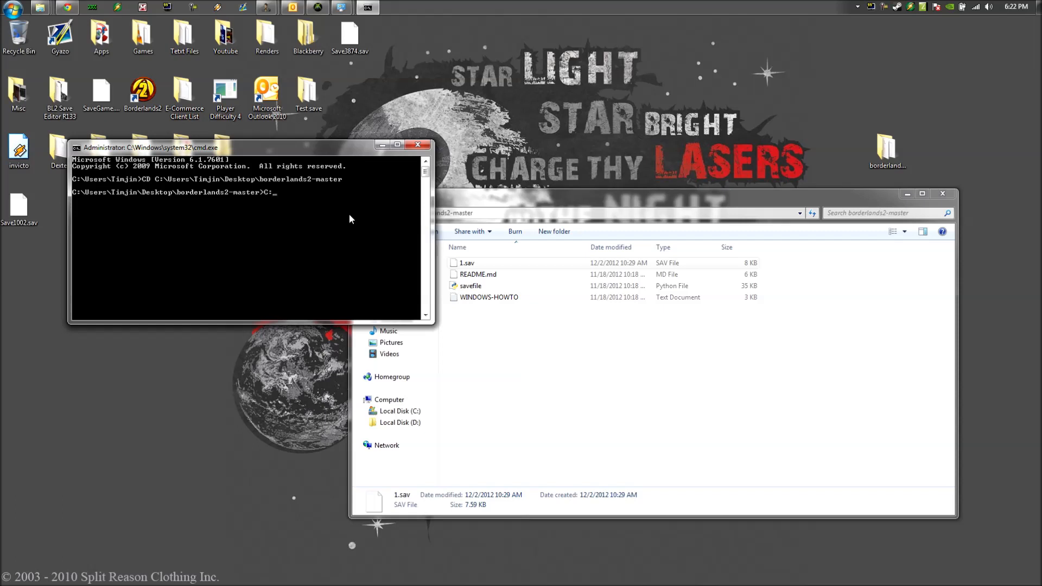
pyautogui.write('\\P')
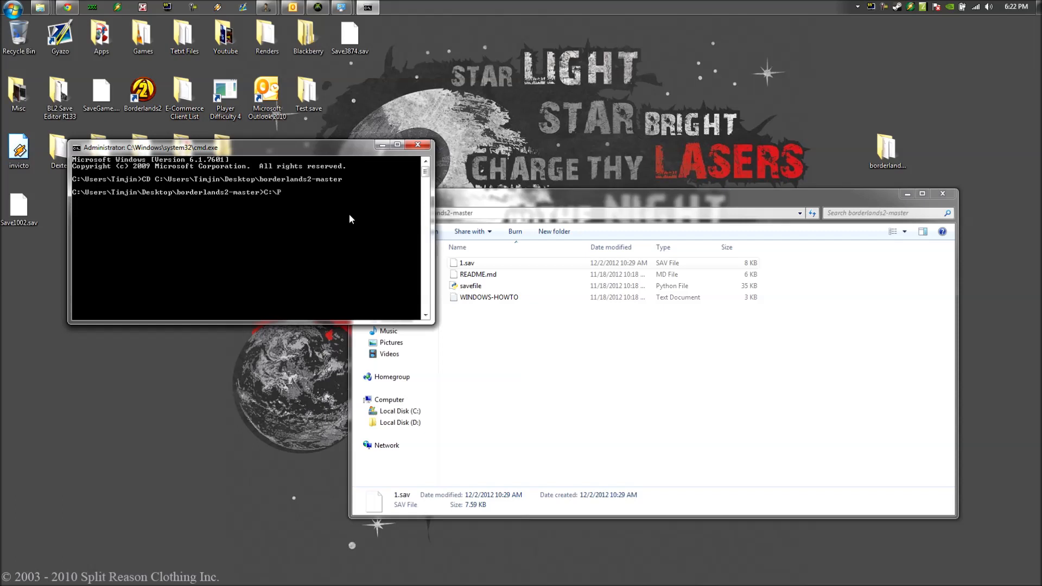
pyautogui.write('ython')
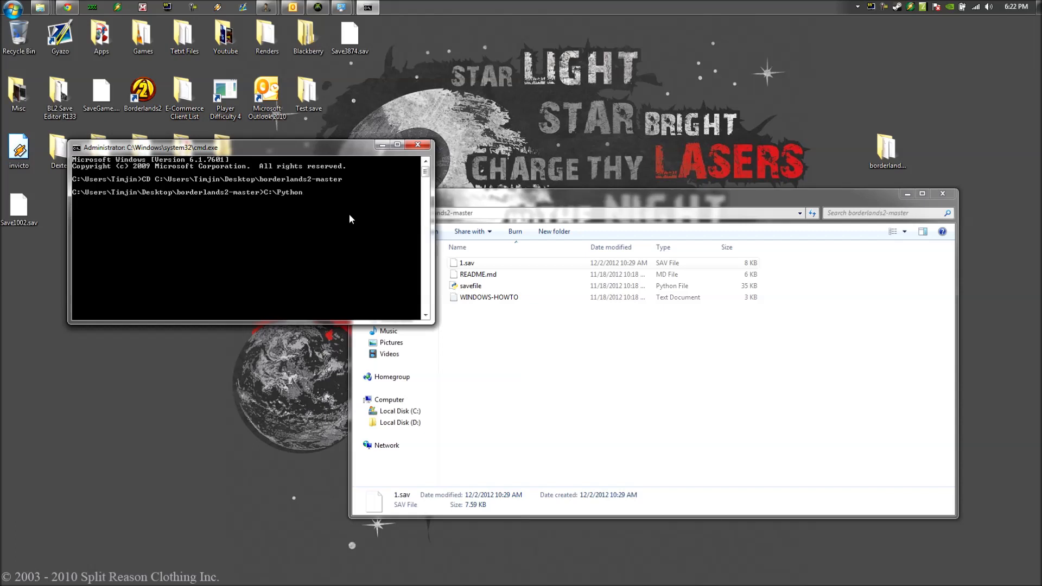
pyautogui.write('27\\')
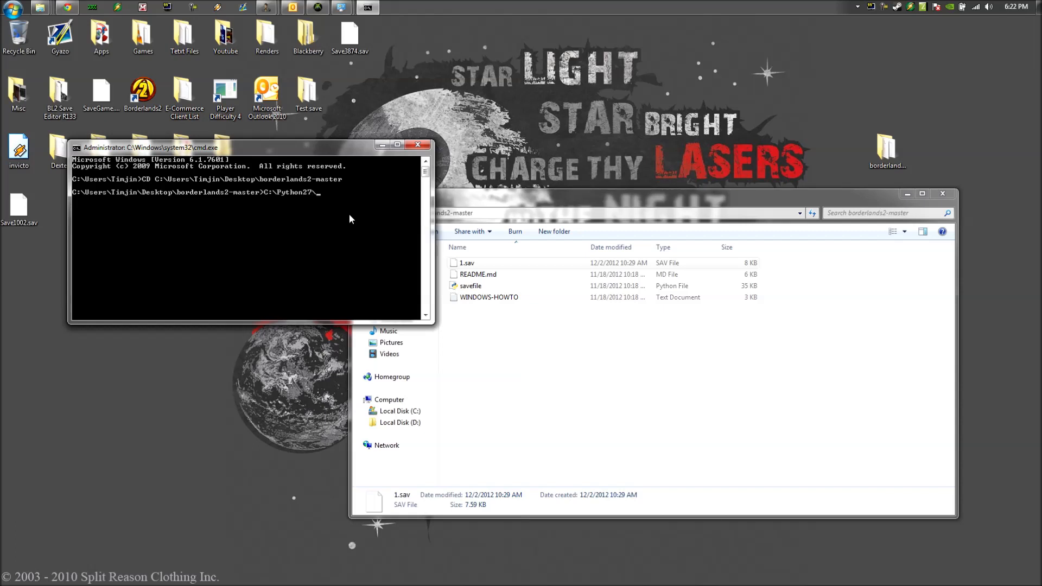
pyautogui.write('Python')
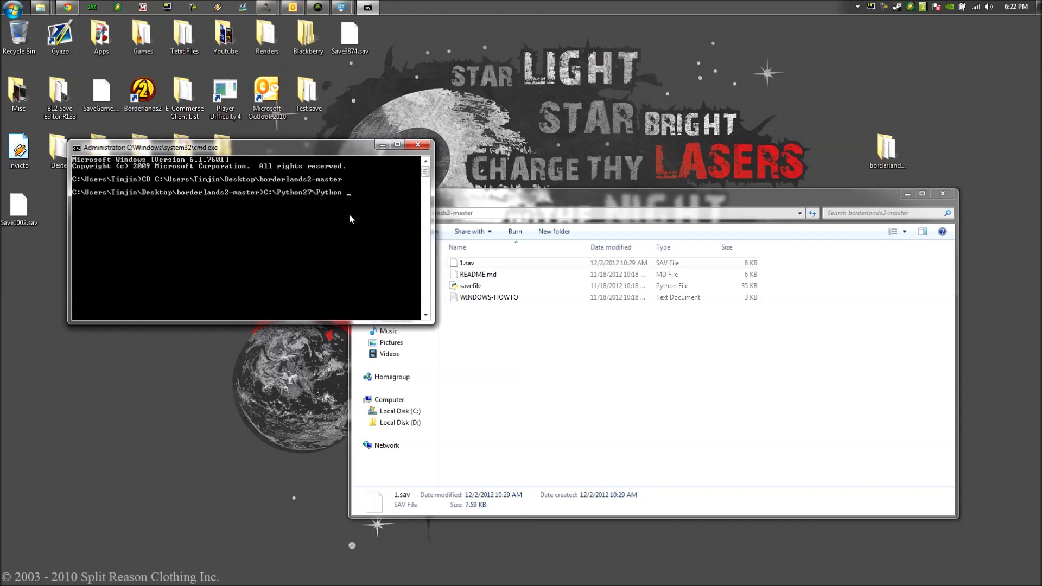
pyautogui.write('sav')
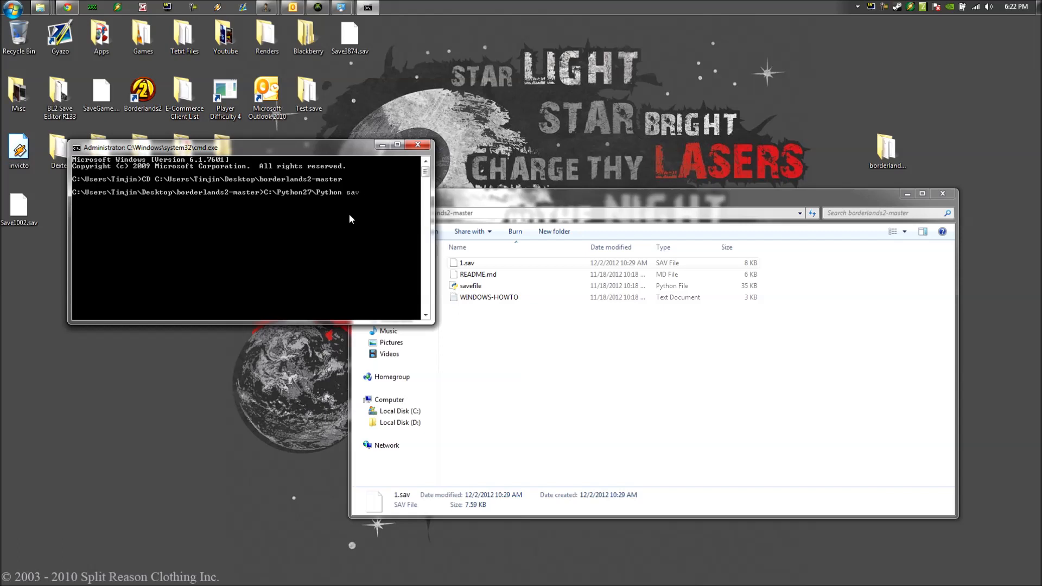
pyautogui.write('savefile')
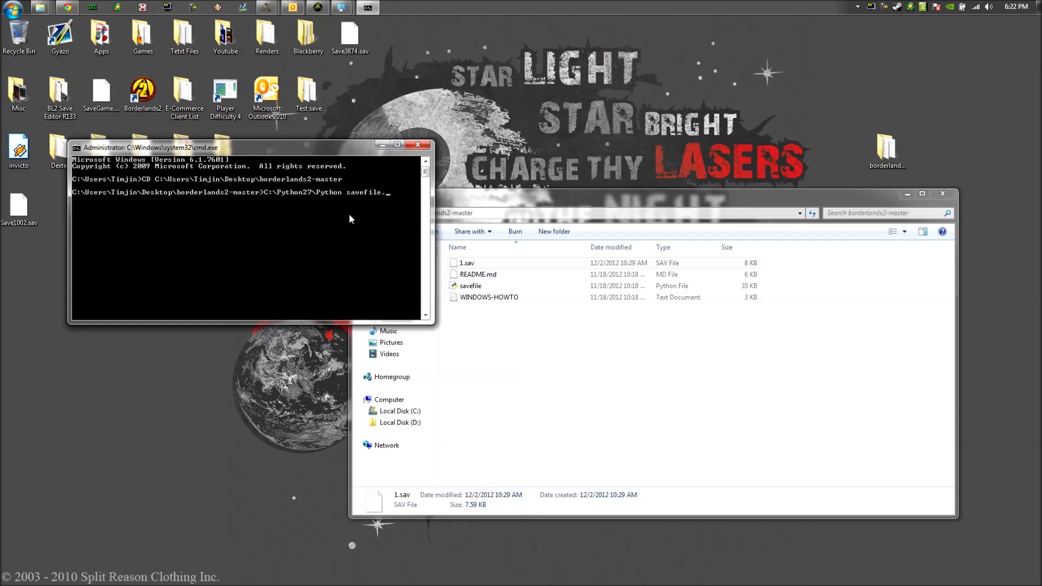
pyautogui.write('.py')
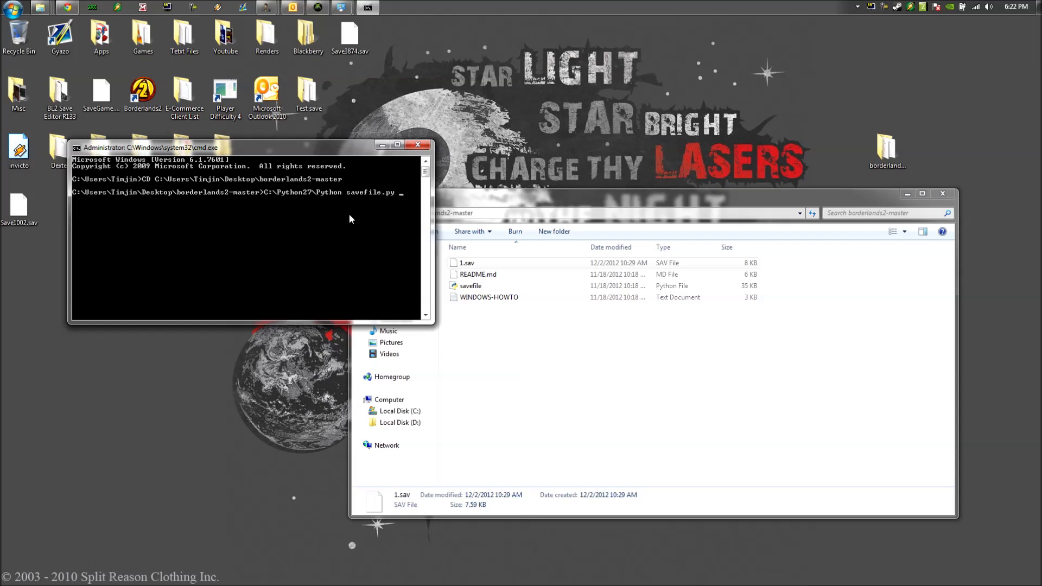
pyautogui.write('-m')
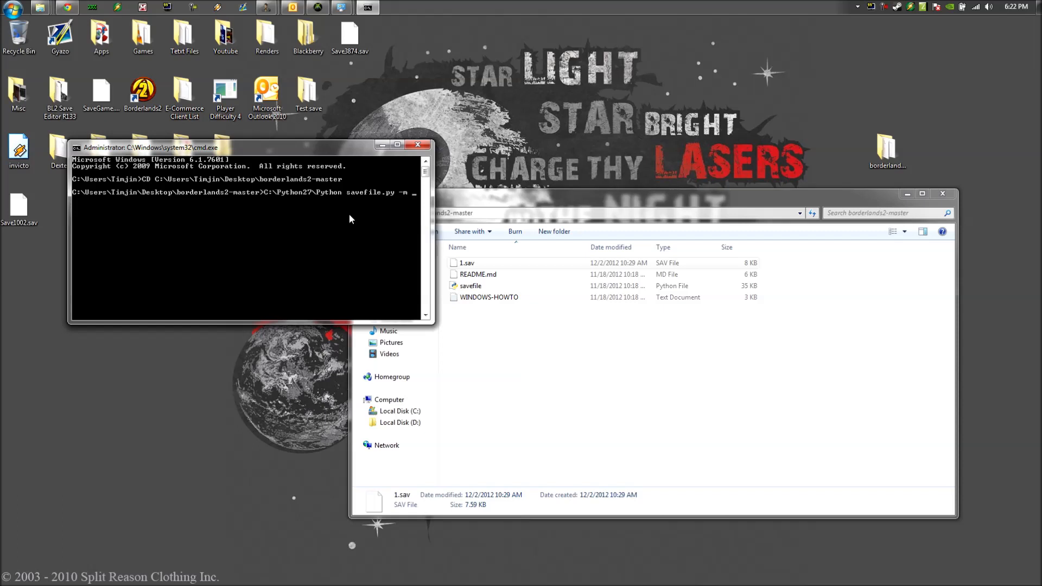
# Finish the command with backpack=250 1.sav SaveGame.sav and run it
pyautogui.write('X')
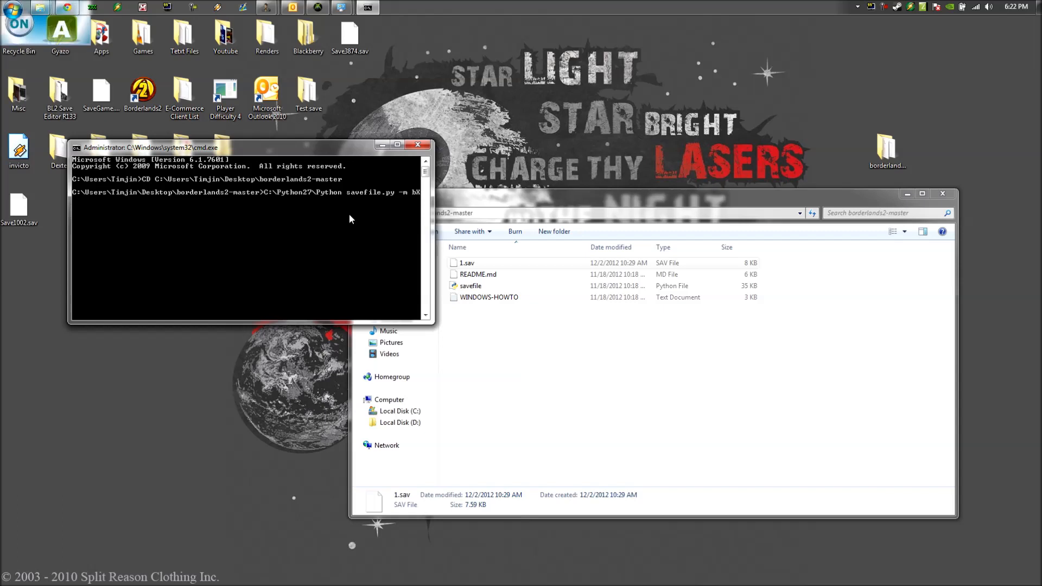
pyautogui.click(18, 23)
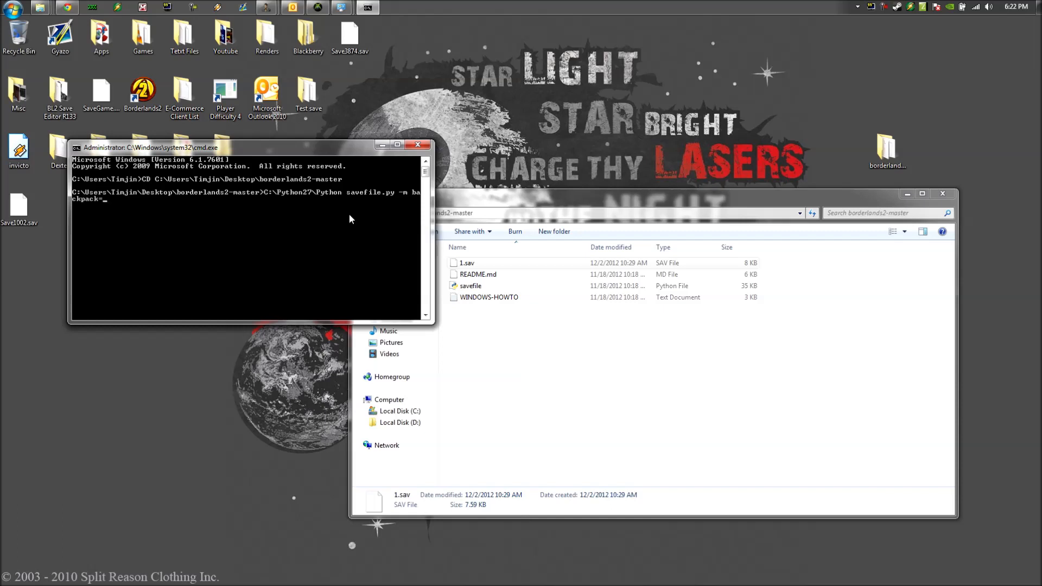
pyautogui.write('250')
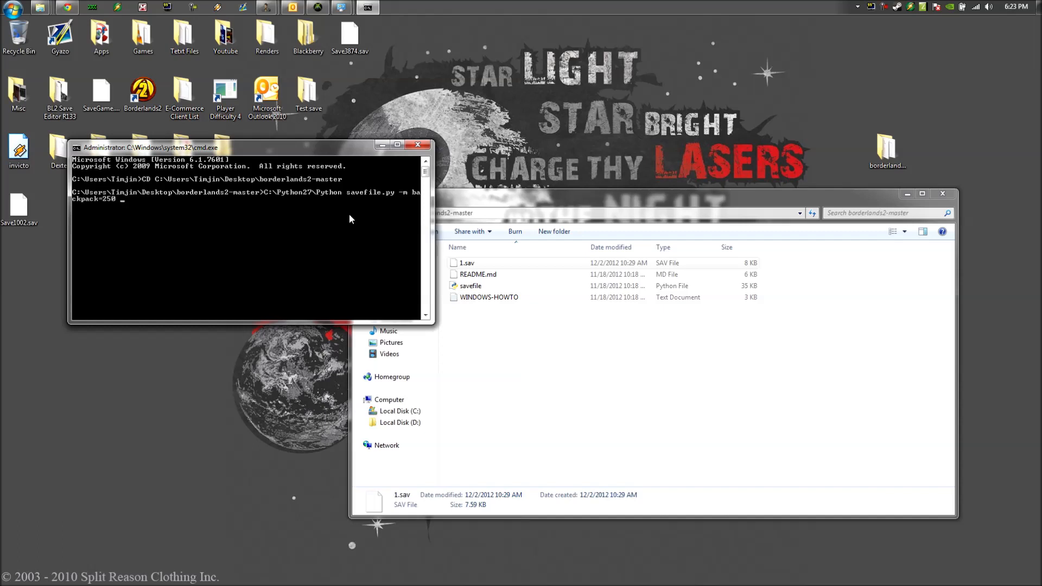
pyautogui.write('1.sav')
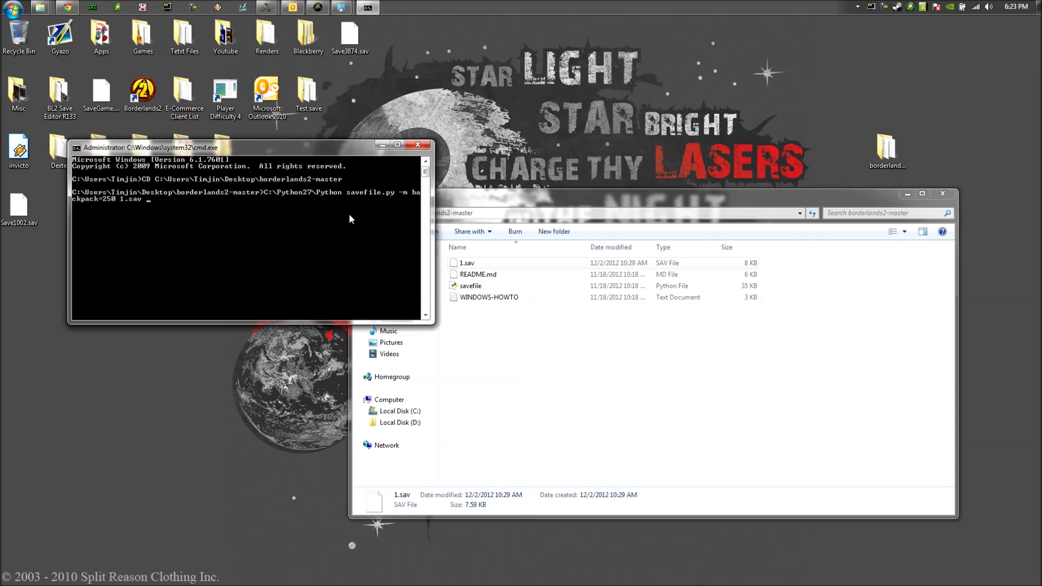
pyautogui.write('SaveGame.sav')
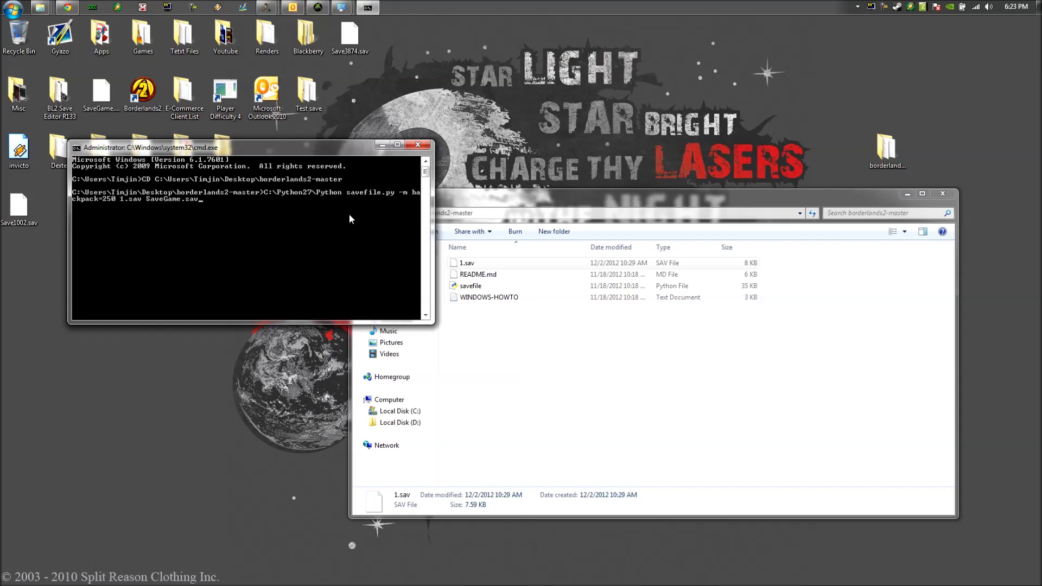
pyautogui.press('Return')
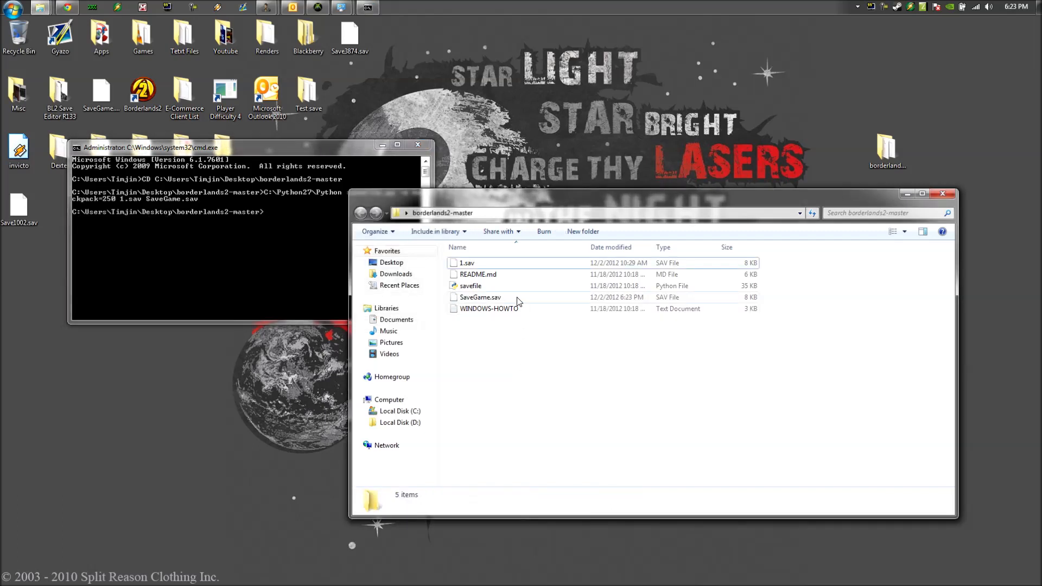
# Select the new SaveGame.sav to view its 6:23 PM, 7.54 KB details
pyautogui.click(480, 297)
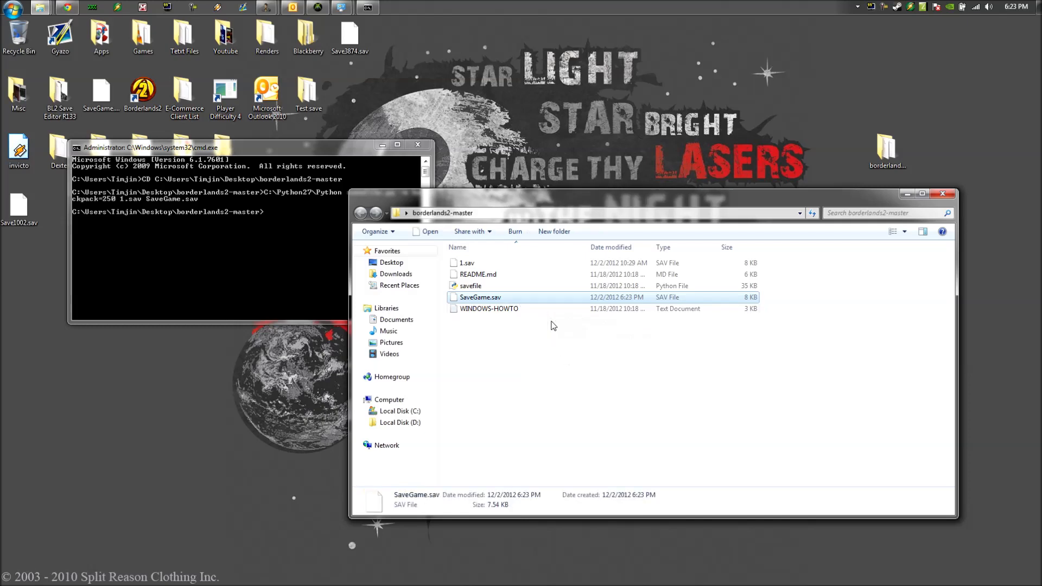
pyautogui.moveTo(612, 329)
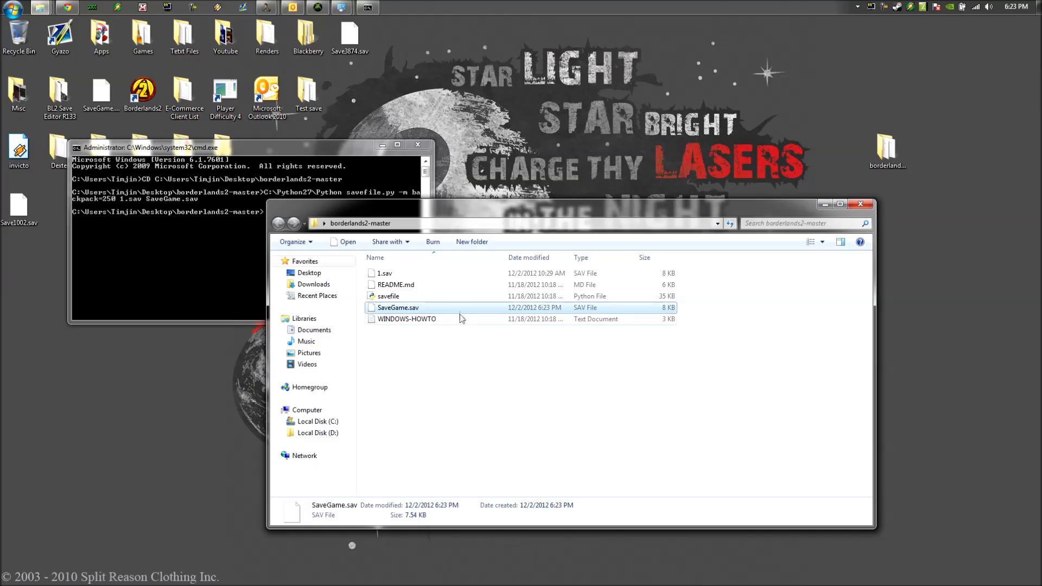
pyautogui.moveTo(460, 316)
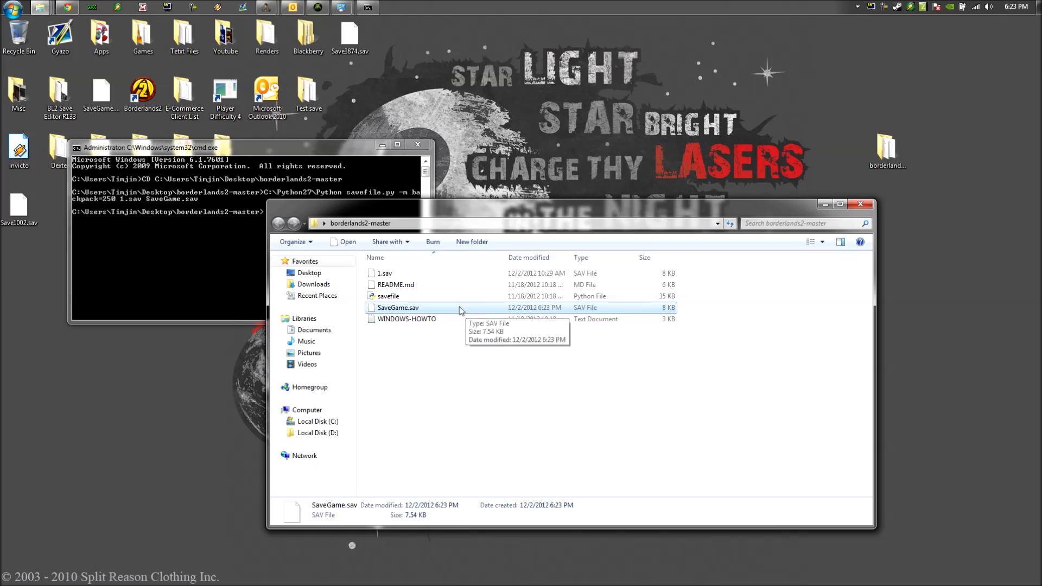
pyautogui.moveTo(473, 313)
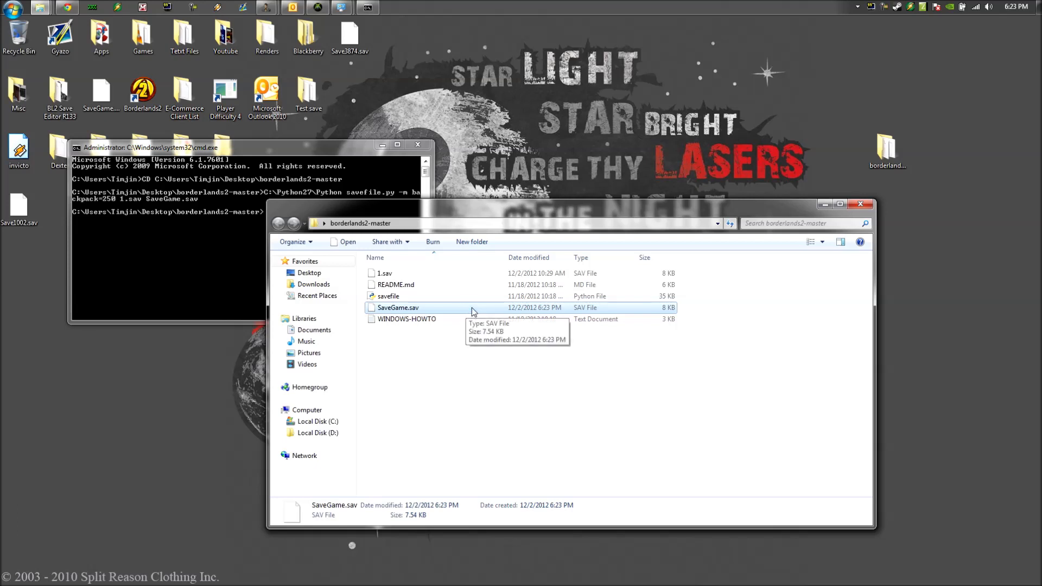
pyautogui.moveTo(624, 308)
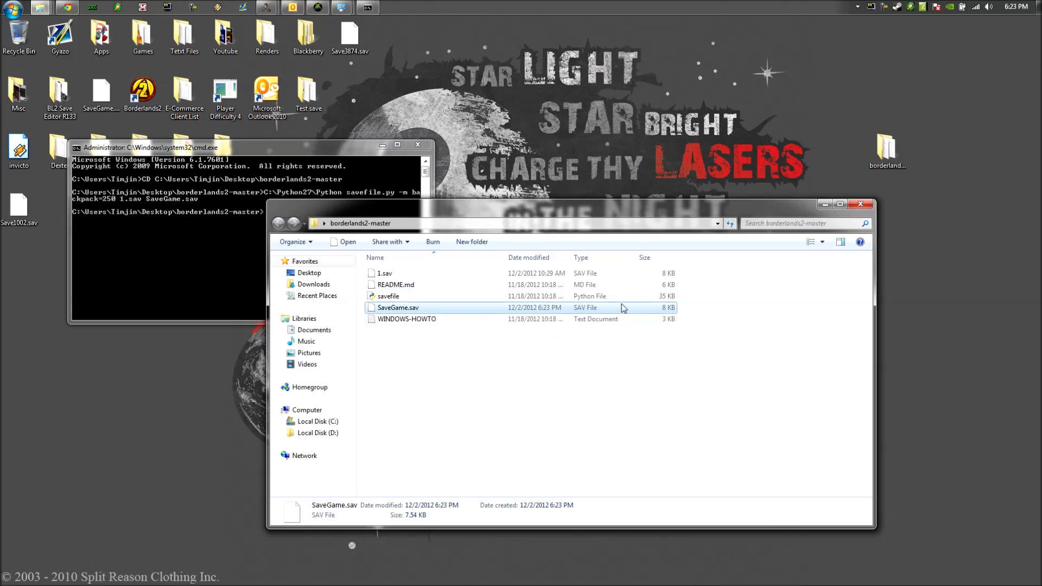